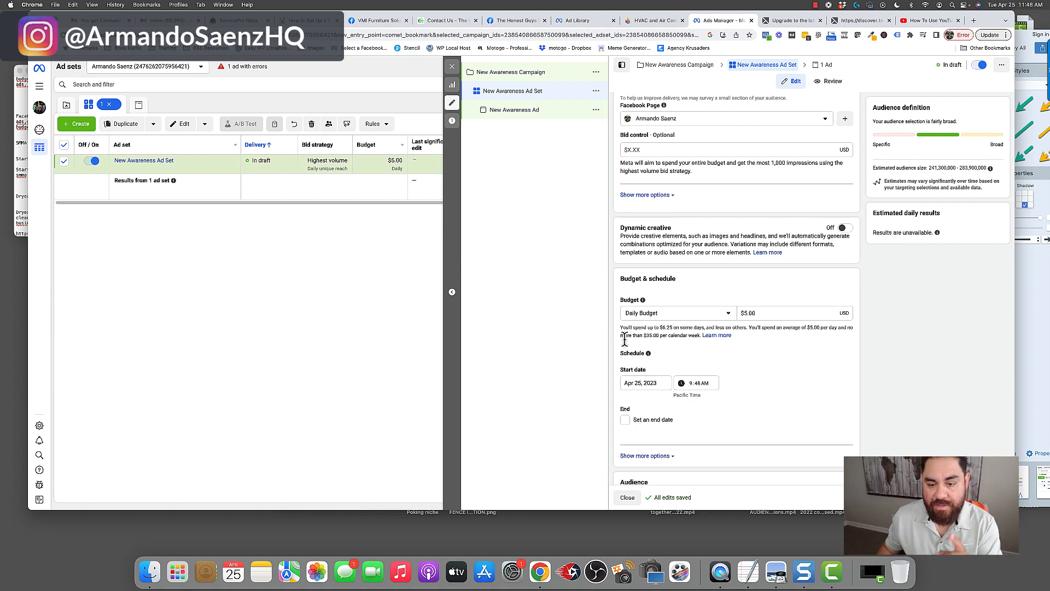
# Switch the ad set to a $350 lifetime budget (Apr 25–May 25) and enable ad scheduling.
pyautogui.scroll(-3)
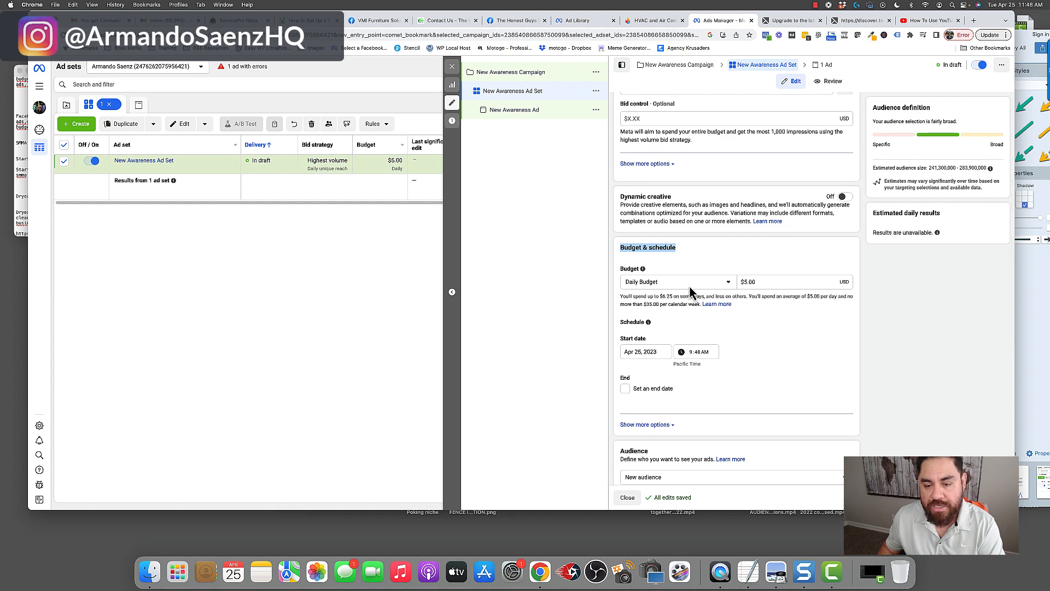
pyautogui.click(678, 281)
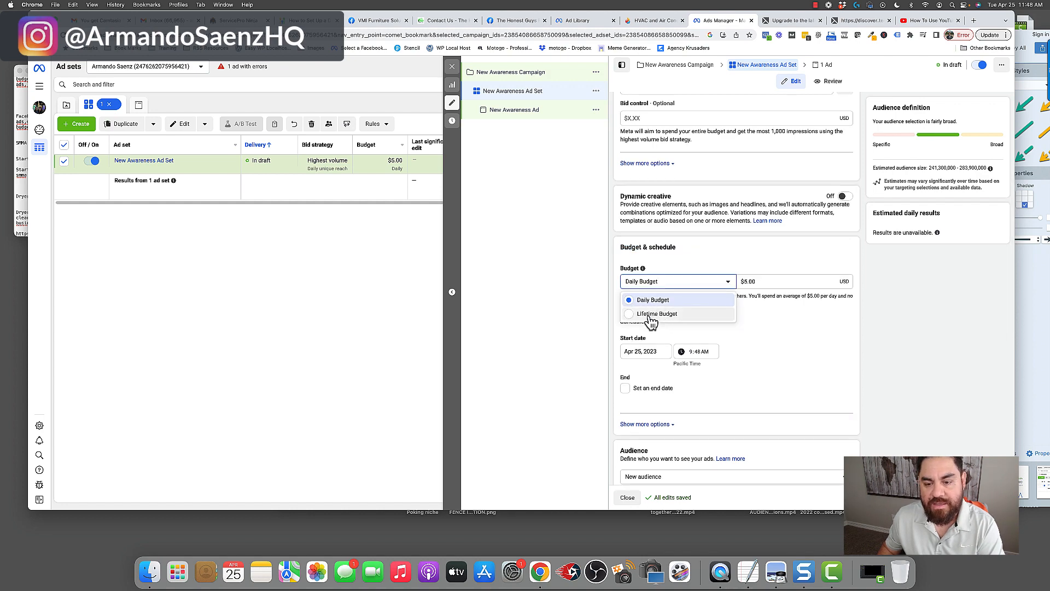
pyautogui.click(657, 314)
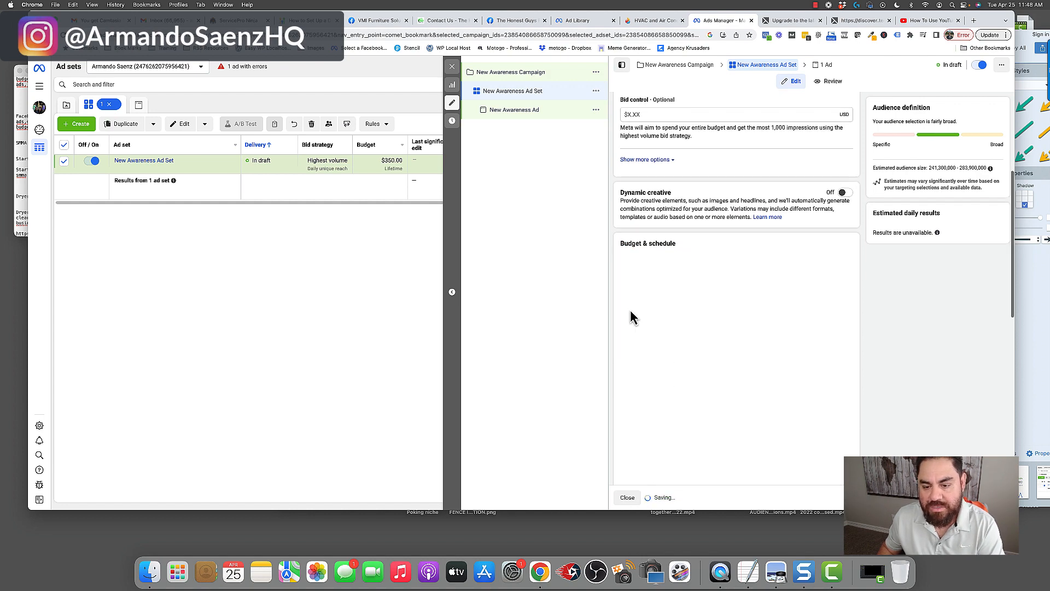
pyautogui.scroll(-3)
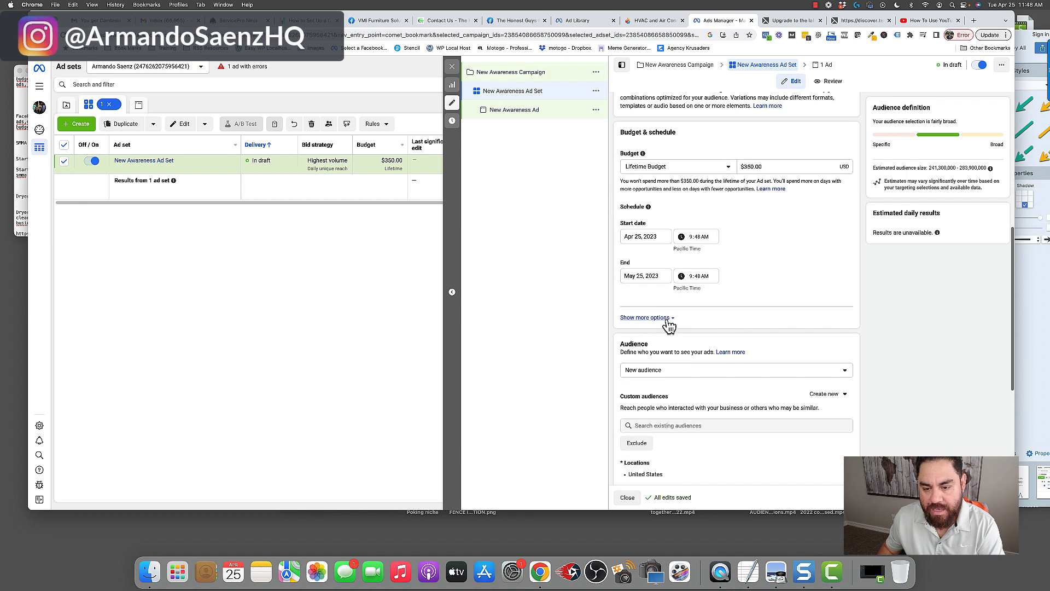
pyautogui.click(644, 318)
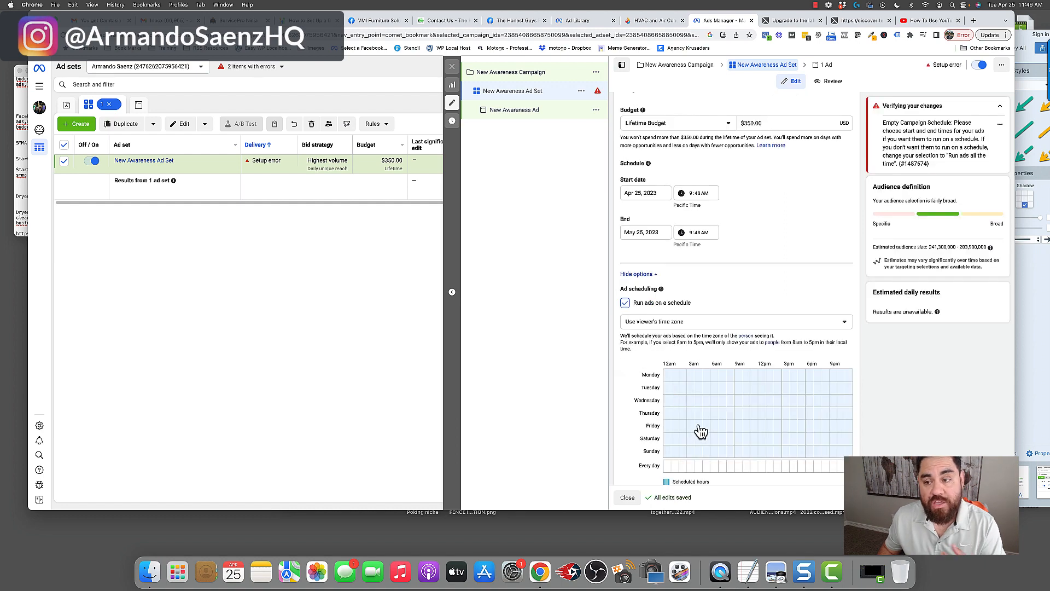
pyautogui.moveTo(708, 436)
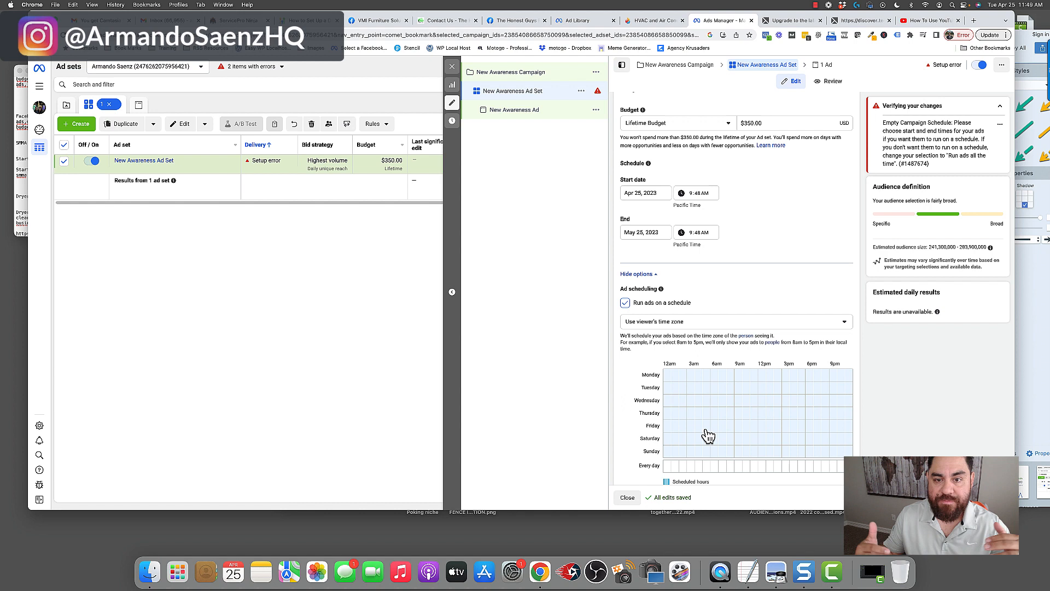
# Schedule ads from about 3am to 9pm, Wednesday through Sunday, in the scheduling grid.
pyautogui.click(690, 400)
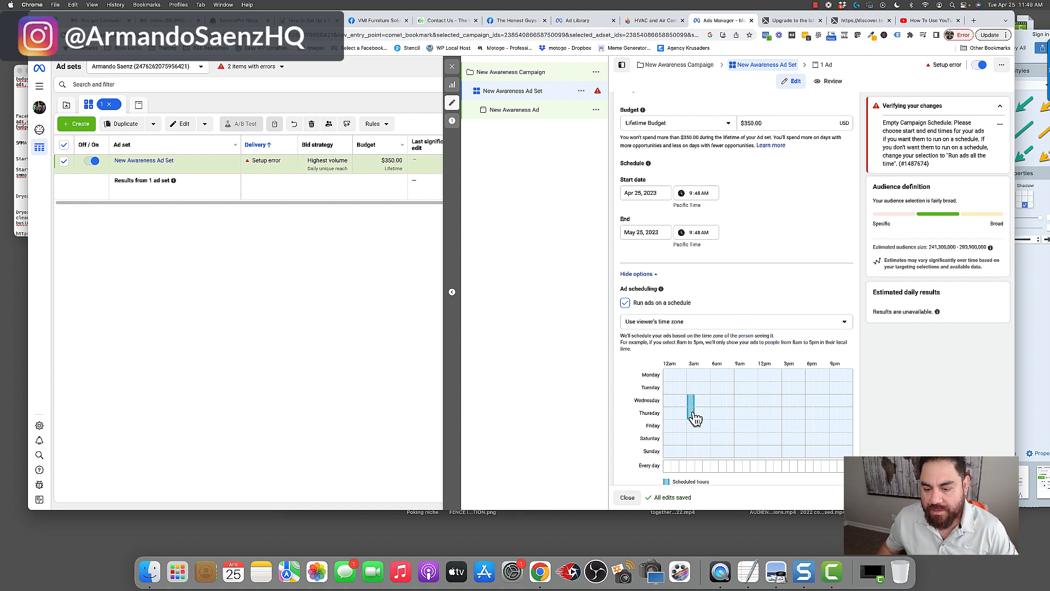
pyautogui.moveTo(685, 407); pyautogui.dragTo(826, 468)
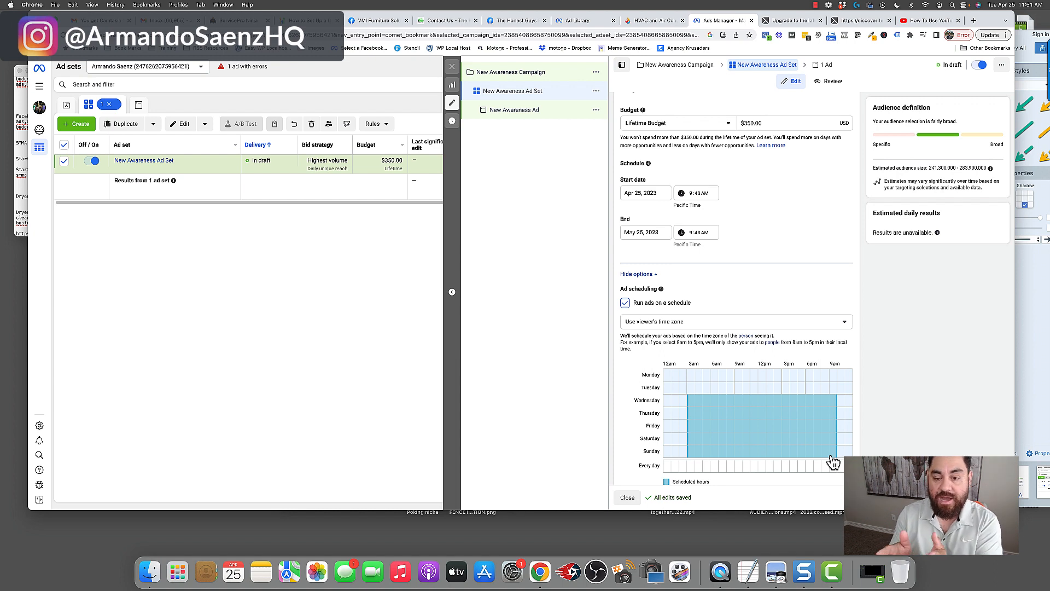
pyautogui.moveTo(705, 458)
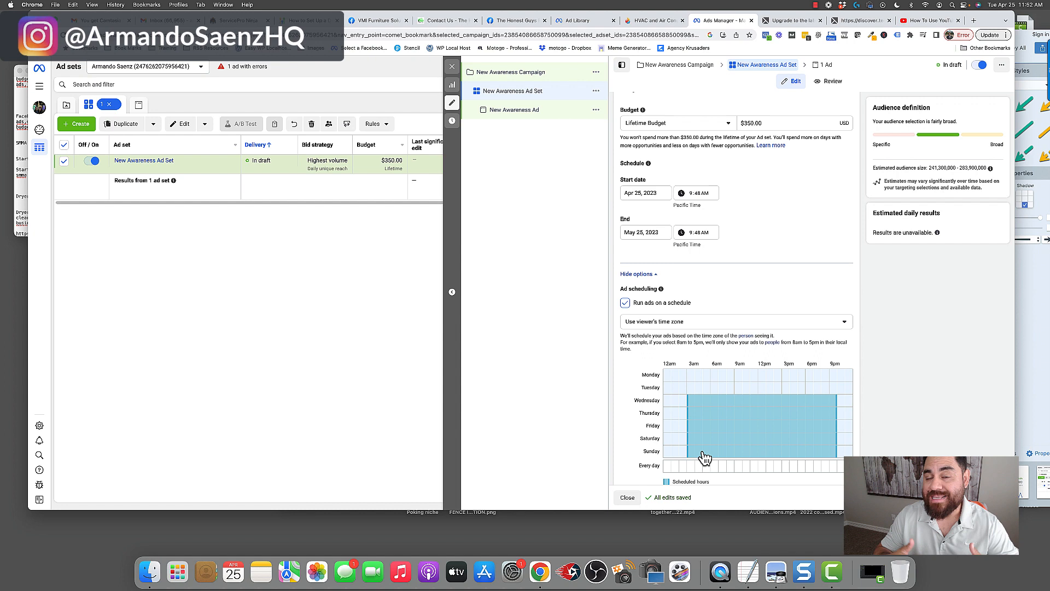
# Change the ad set's budget type back to a $5.00 daily budget.
pyautogui.click(678, 123)
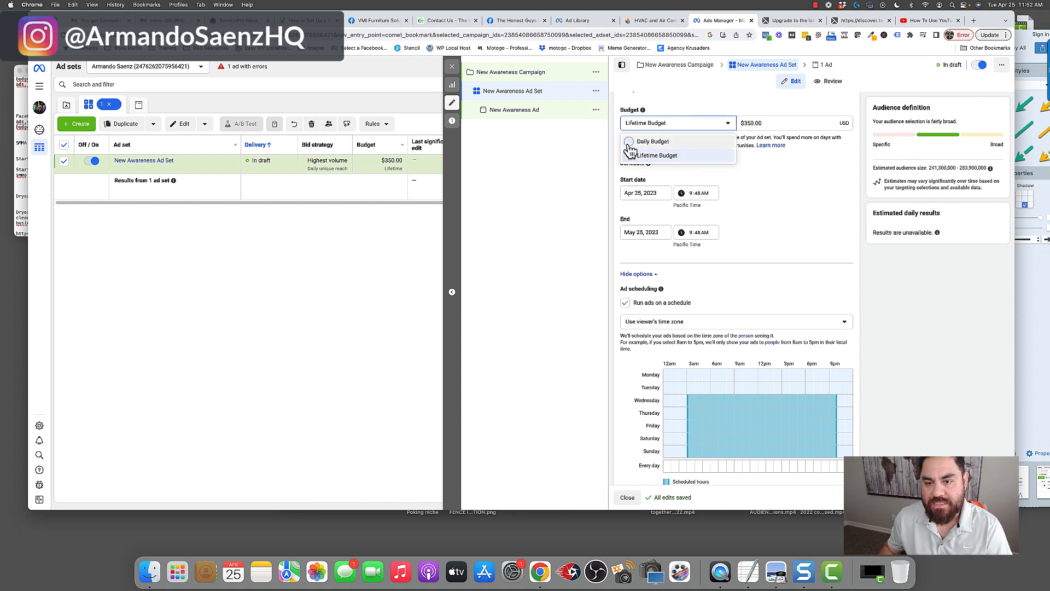
pyautogui.click(644, 141)
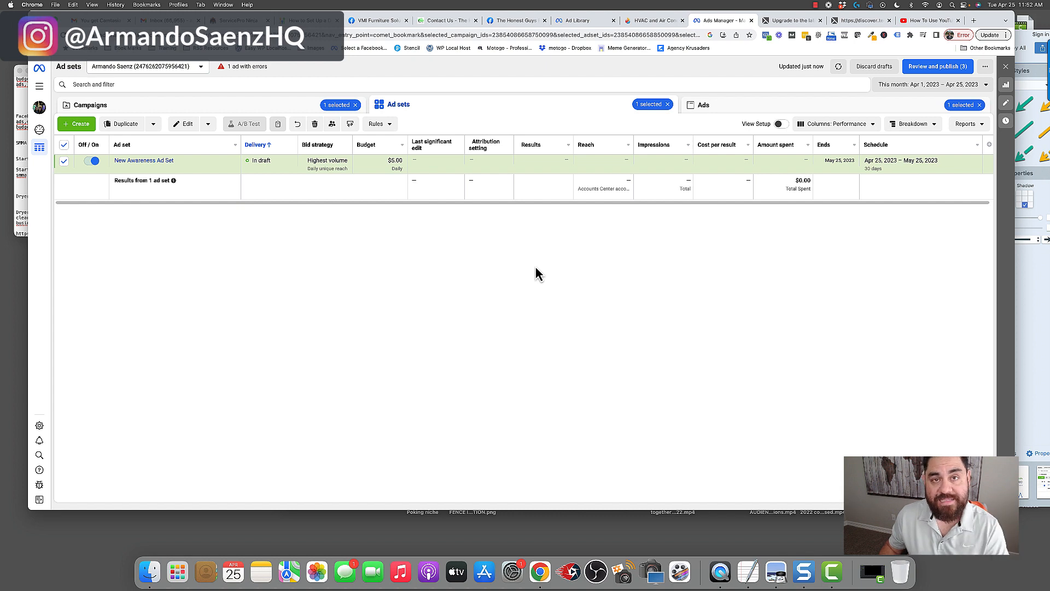
pyautogui.moveTo(472, 209)
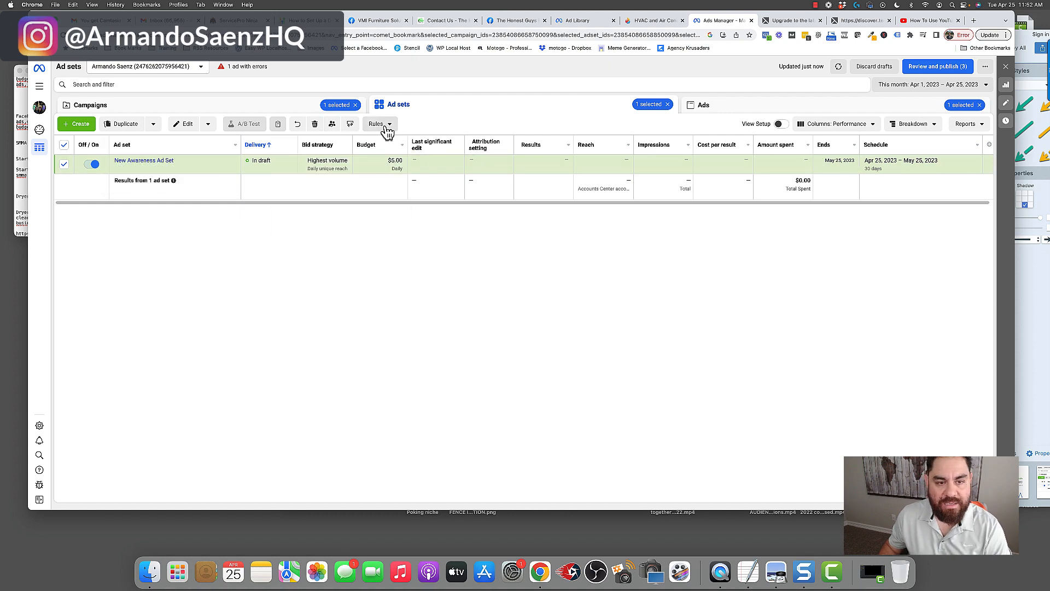
# Start a new custom automated rule for the ad set and view its action choices.
pyautogui.click(376, 123)
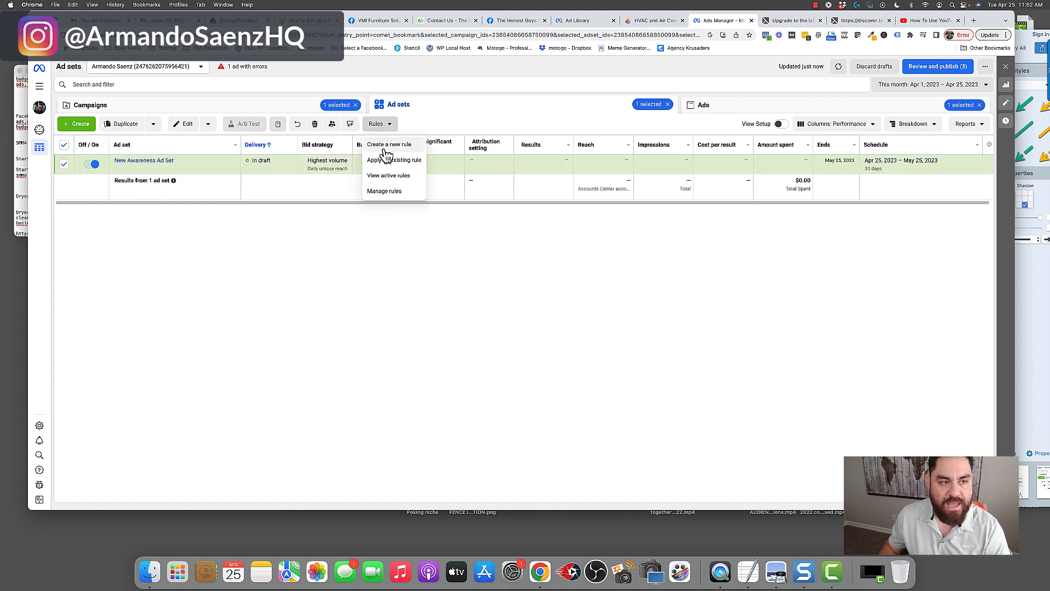
pyautogui.click(388, 144)
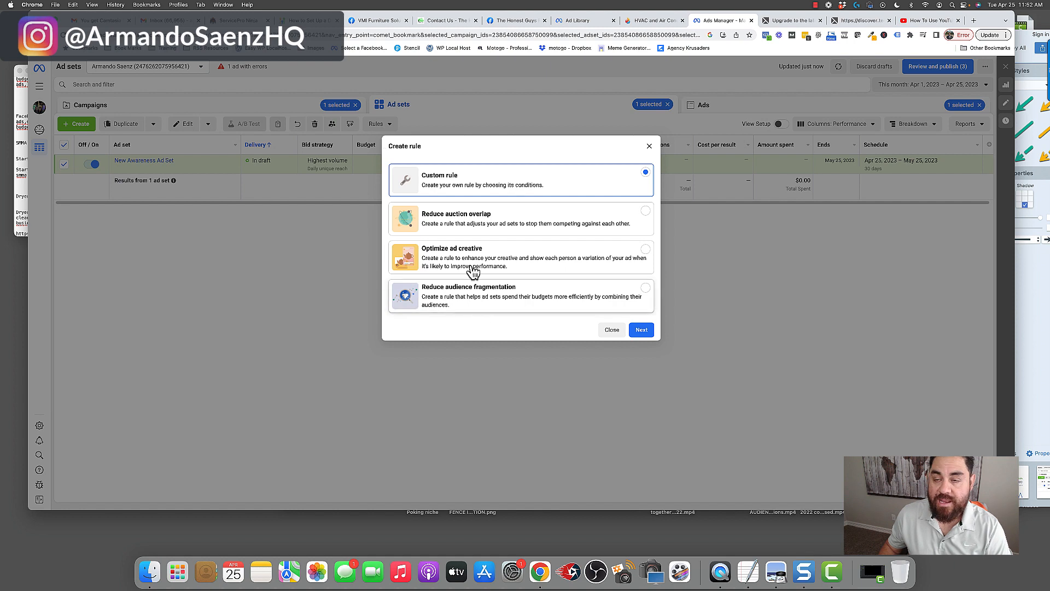
pyautogui.moveTo(503, 217)
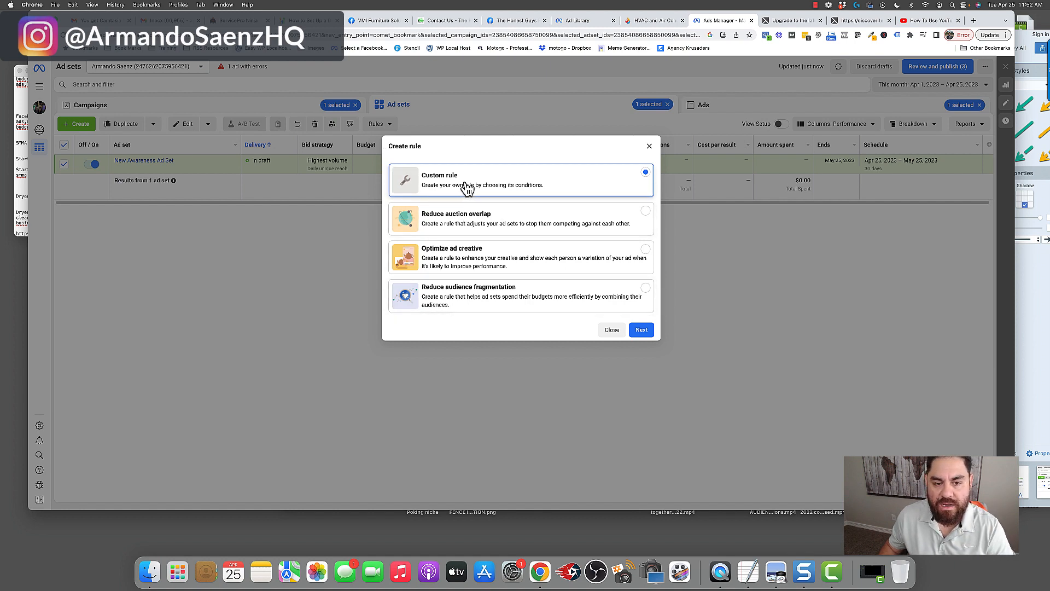
pyautogui.click(641, 330)
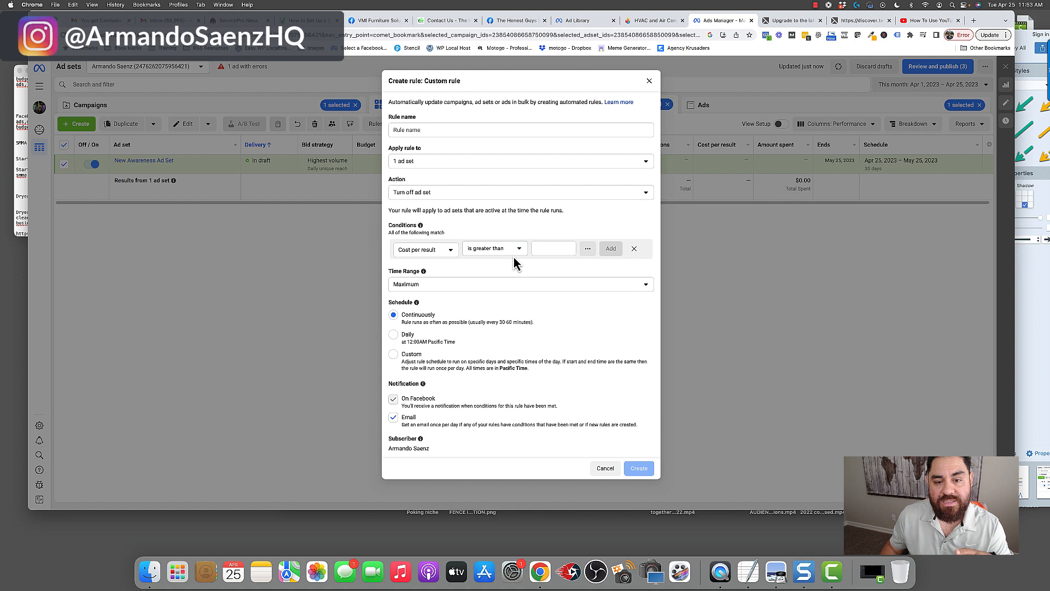
pyautogui.click(520, 192)
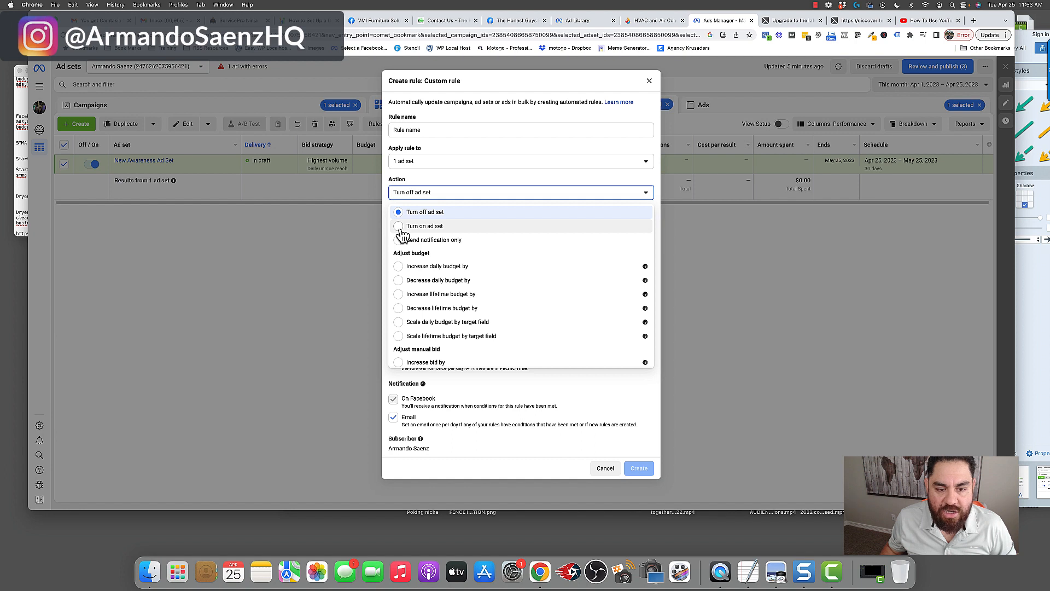
# Name the rule 'Tuen on ads @ 6am', drop the cost condition, and turn on paused ads.
pyautogui.click(397, 226)
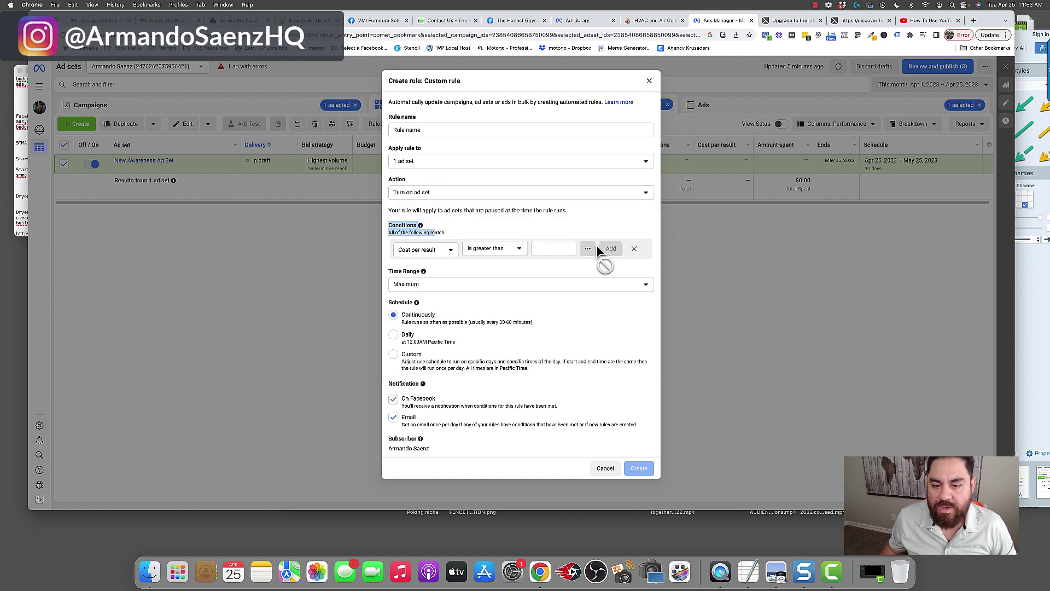
pyautogui.click(634, 248)
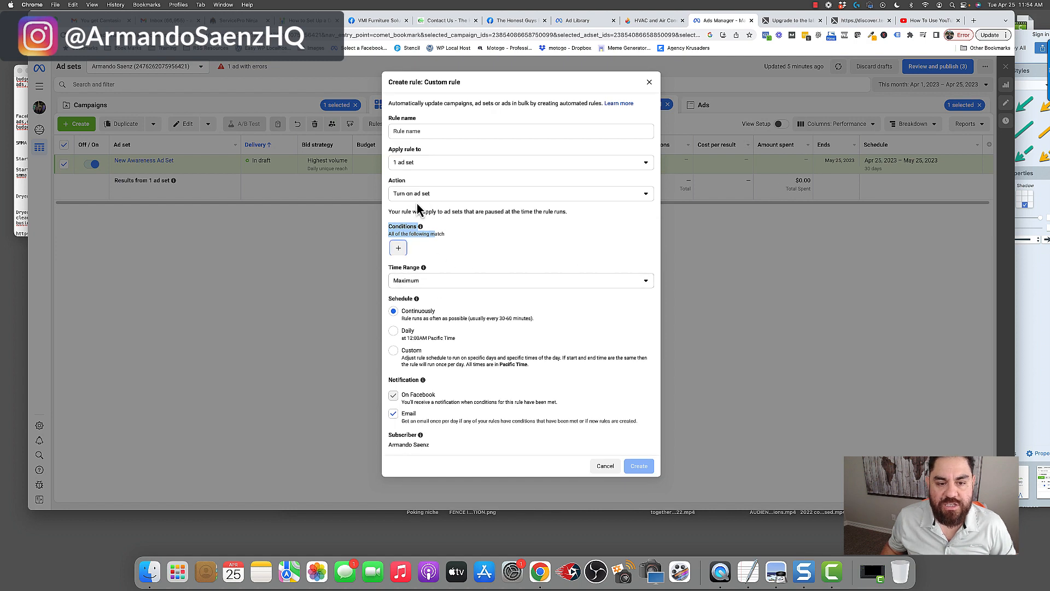
pyautogui.write('Tuen on ads @ 6am')
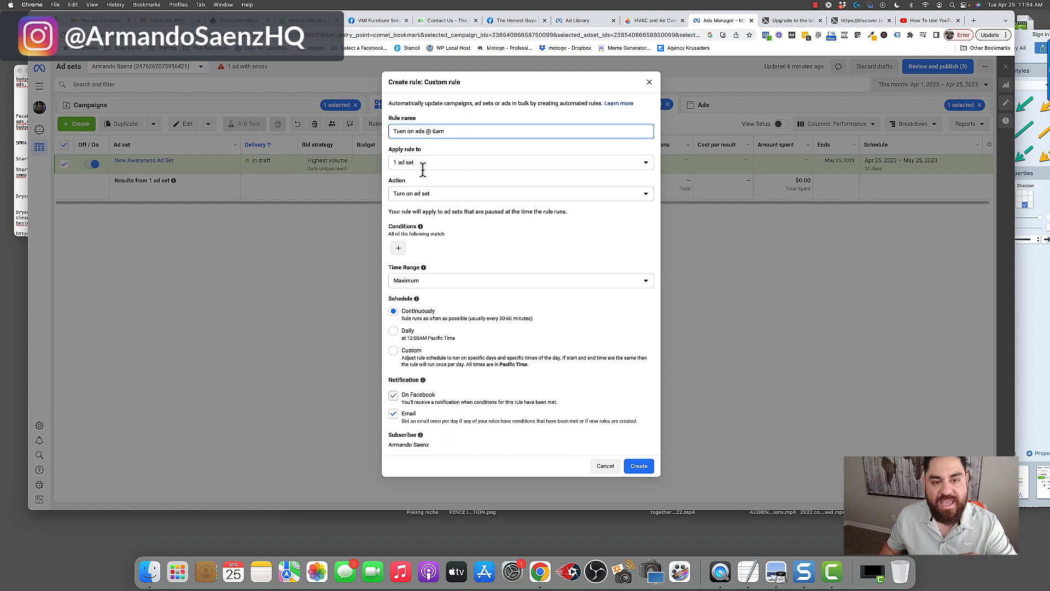
pyautogui.moveTo(430, 240)
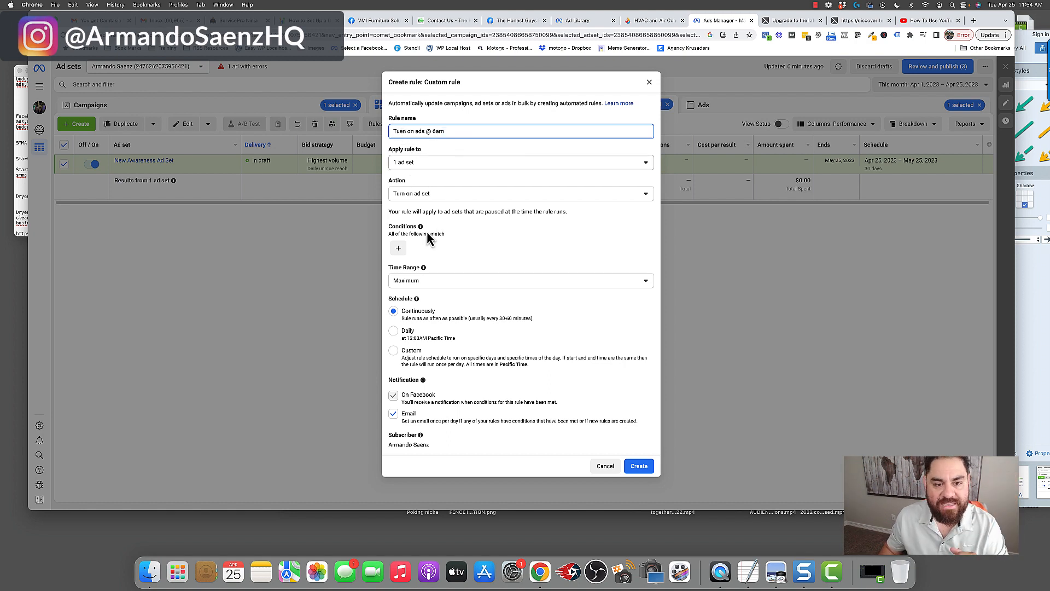
pyautogui.click(521, 162)
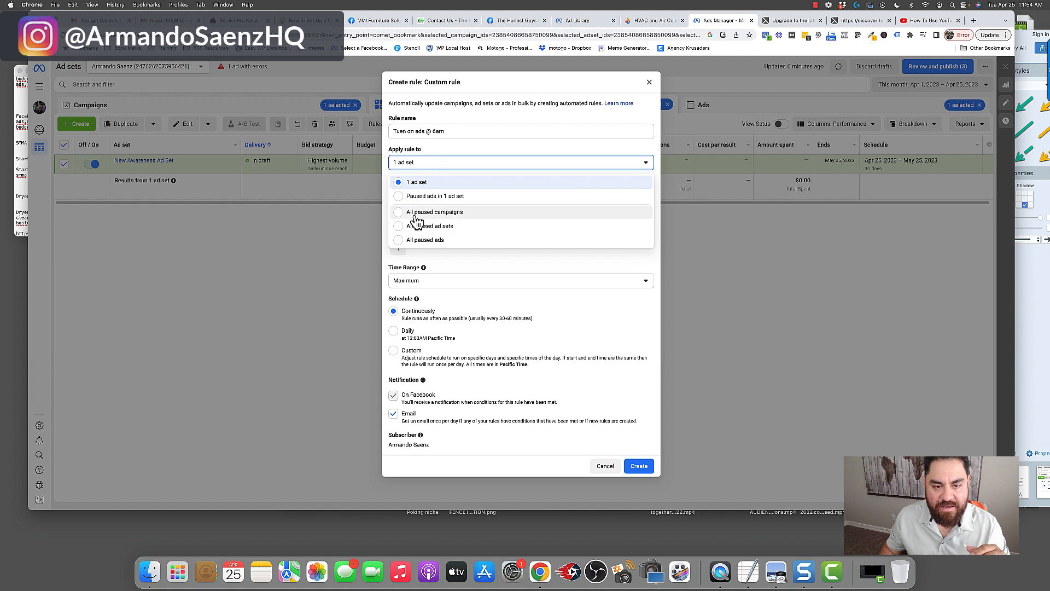
pyautogui.moveTo(400, 205)
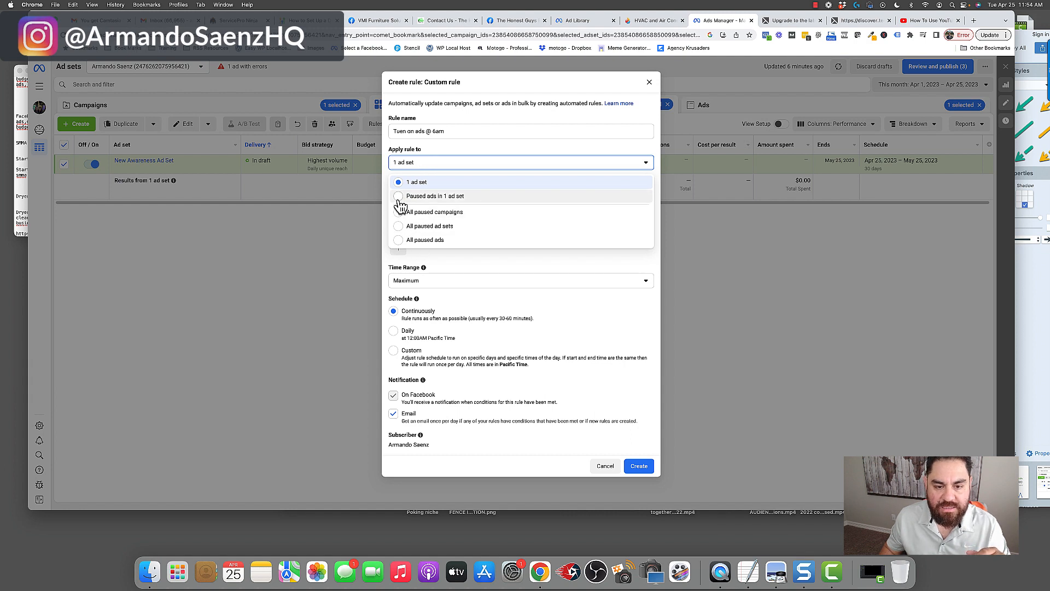
pyautogui.click(438, 196)
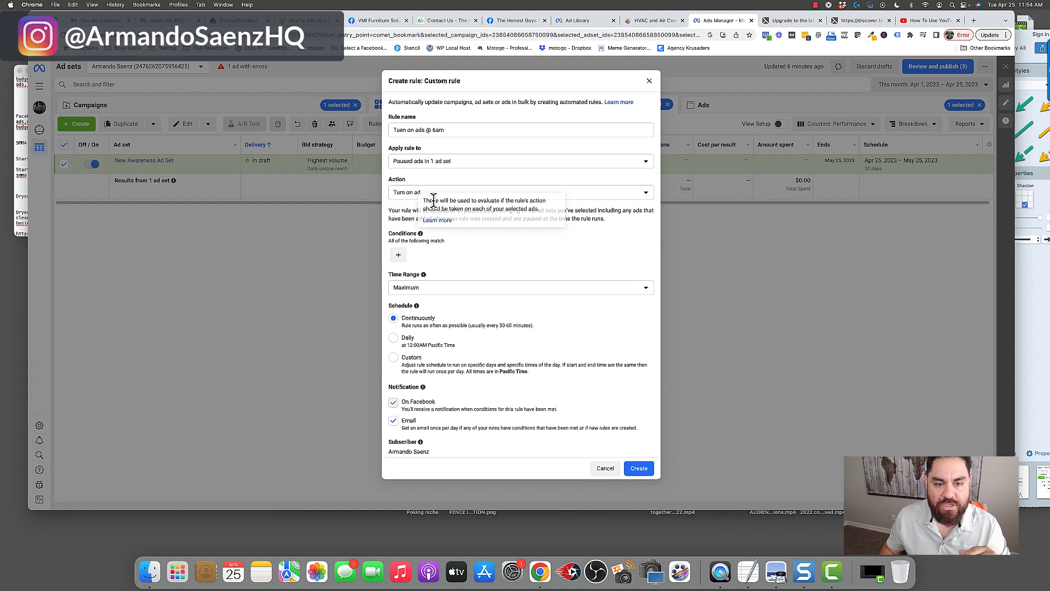
pyautogui.moveTo(460, 271)
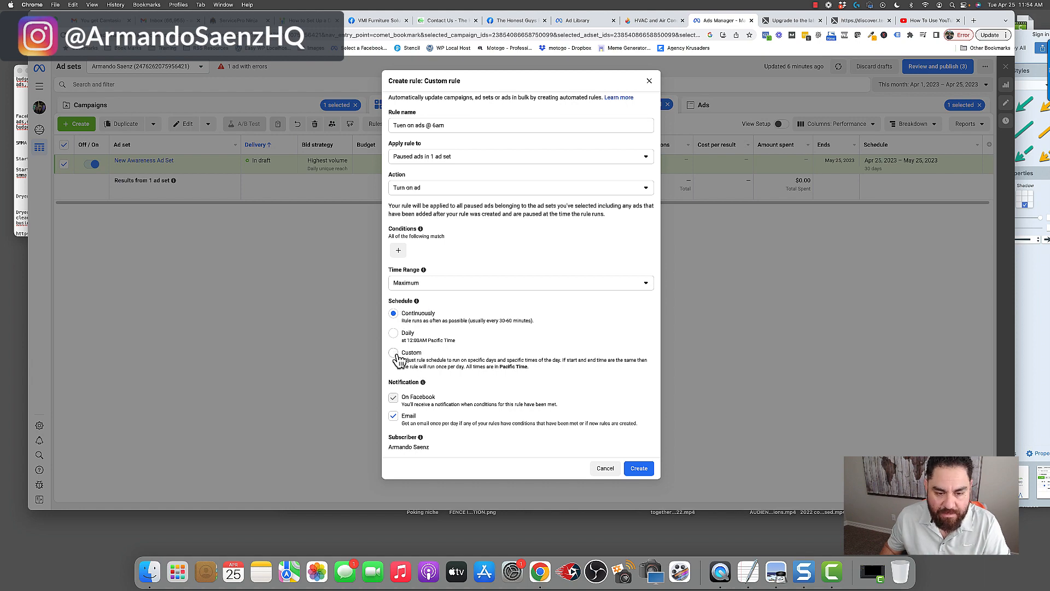
# Give the turn-on rule a custom weekday schedule with Monday at 6:00 AM.
pyautogui.click(393, 352)
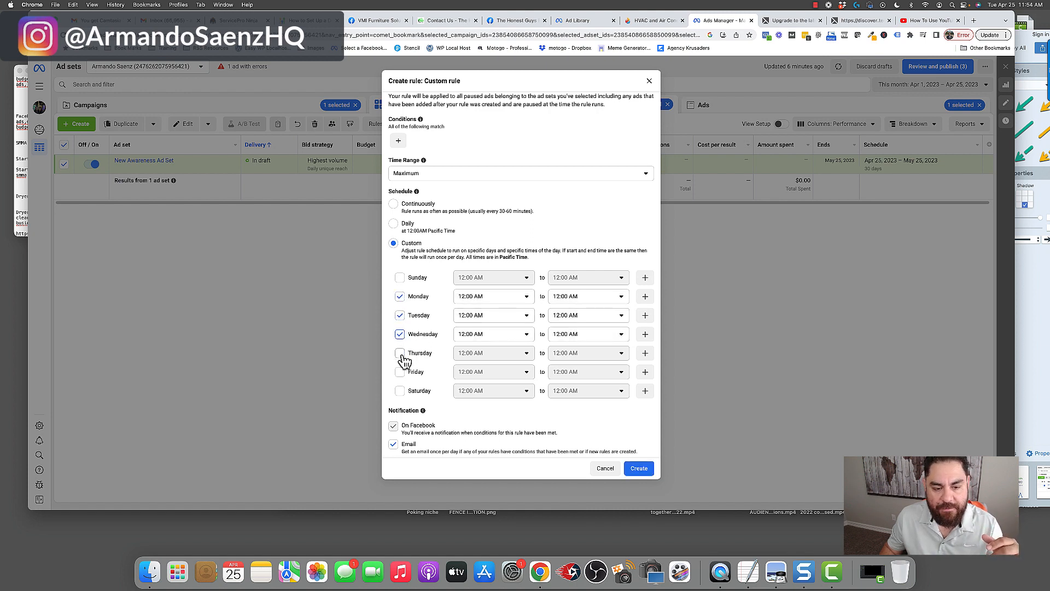
pyautogui.click(493, 296)
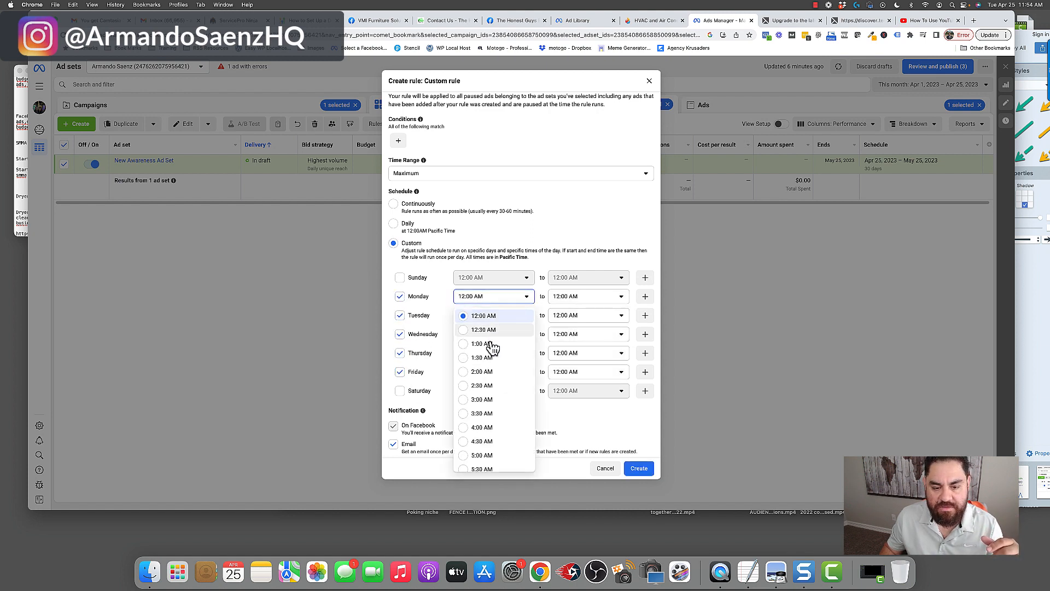
pyautogui.scroll(-3)
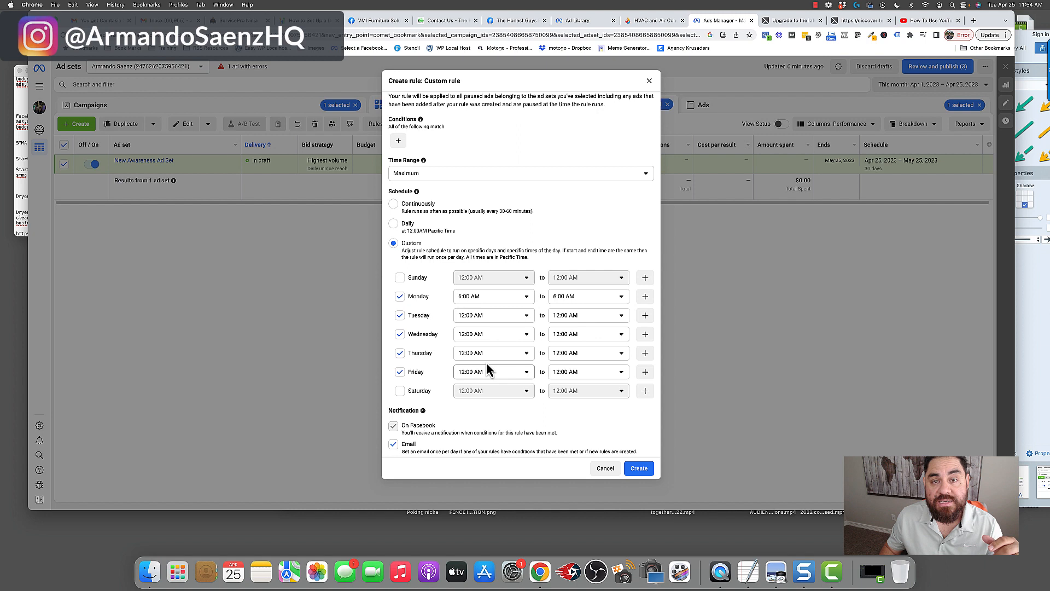
pyautogui.moveTo(493, 348)
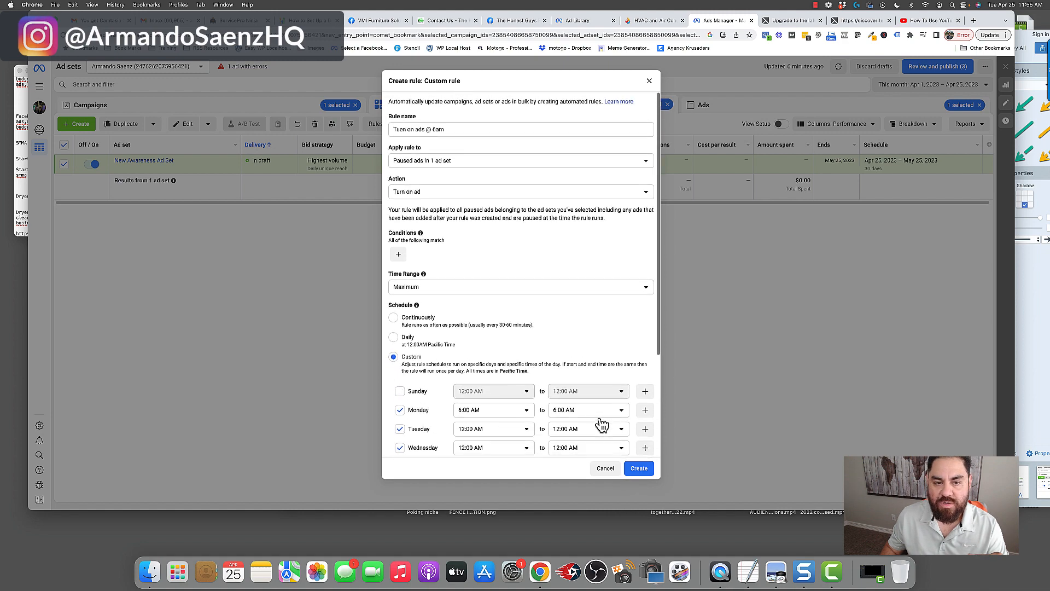
pyautogui.scroll(-3)
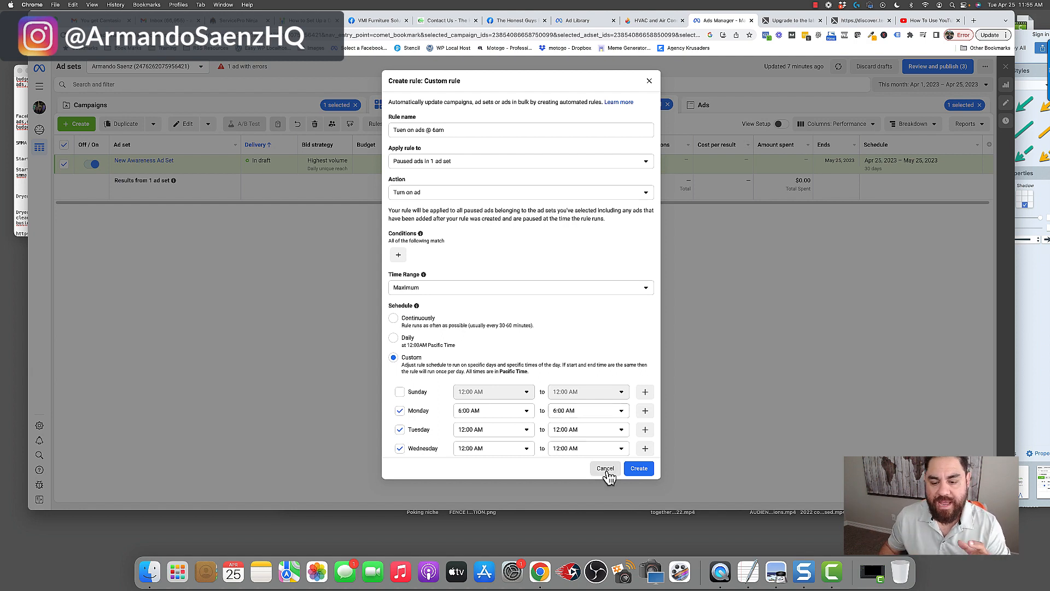
pyautogui.moveTo(595, 318)
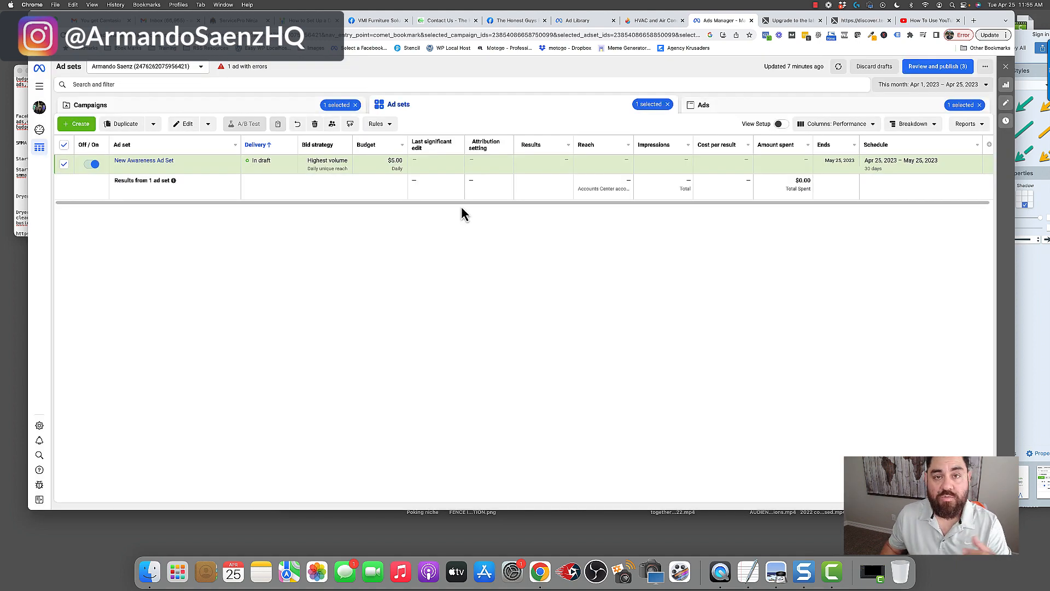
pyautogui.click(377, 124)
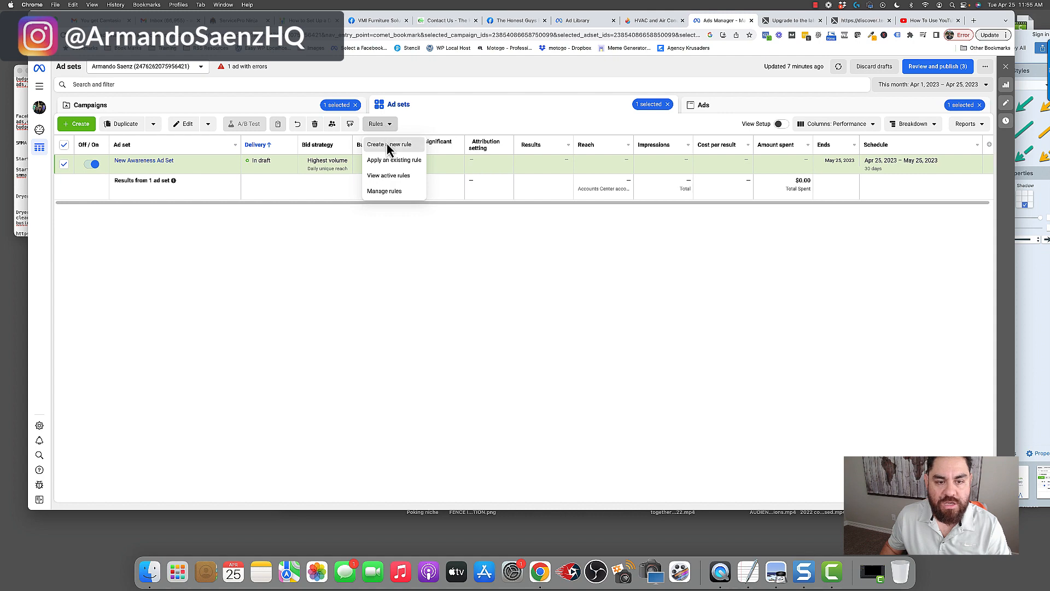
pyautogui.click(388, 144)
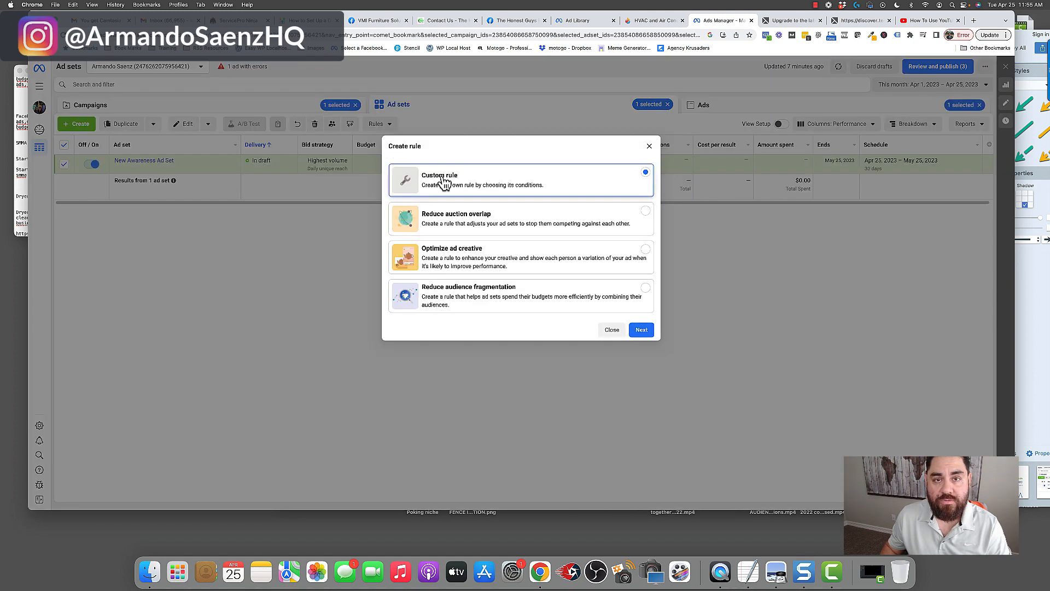
pyautogui.click(641, 329)
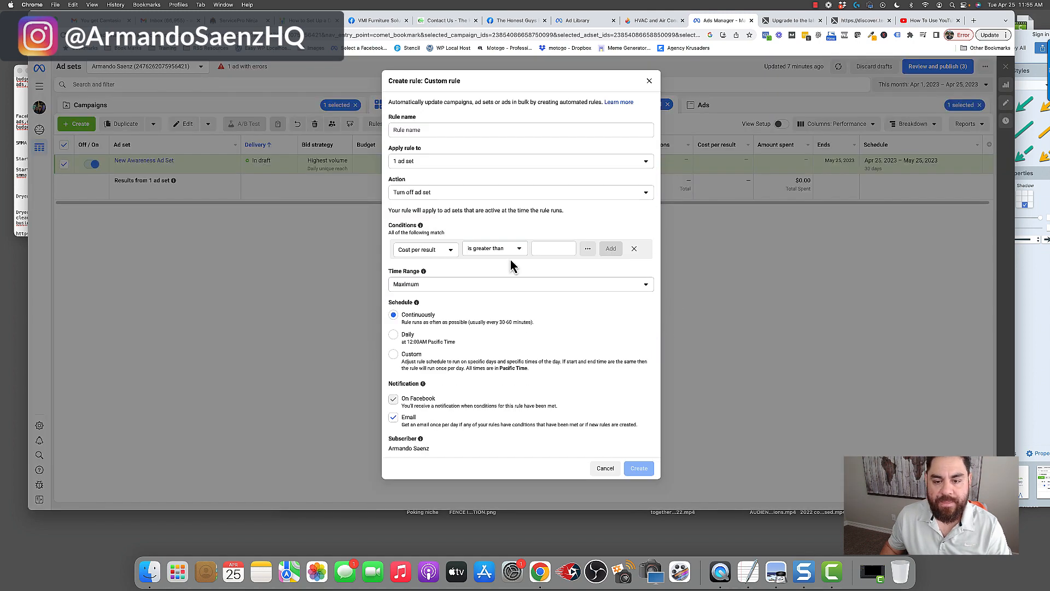
pyautogui.moveTo(634, 249)
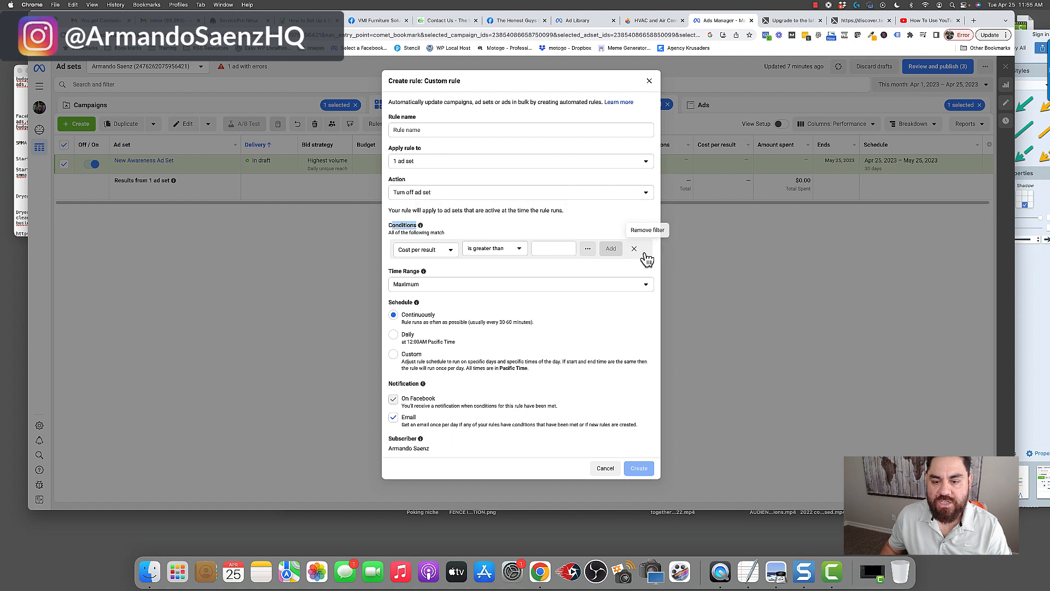
pyautogui.write('tuen ads off @8p')
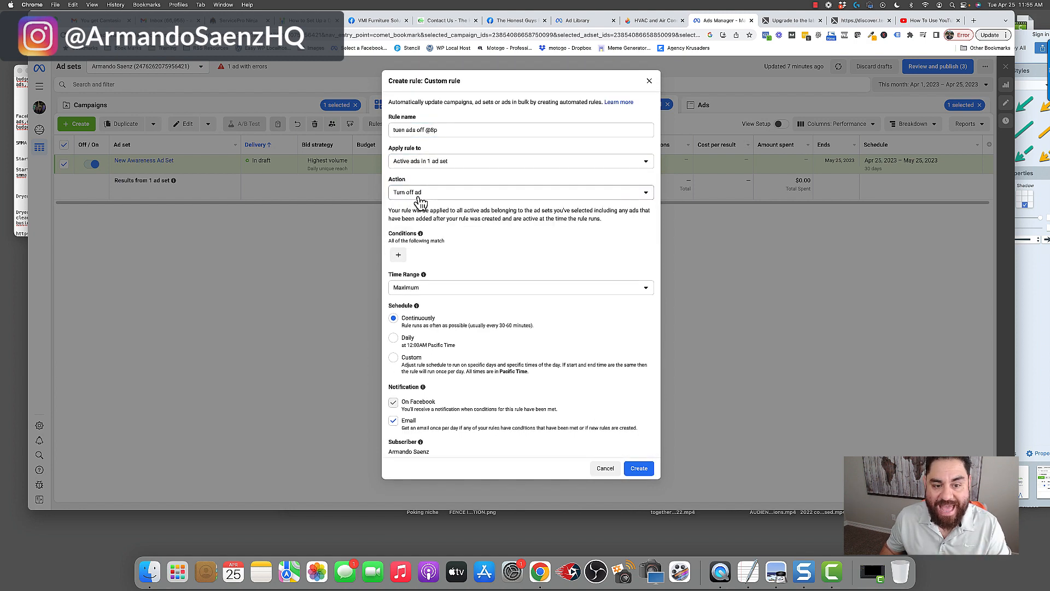
pyautogui.moveTo(414, 219)
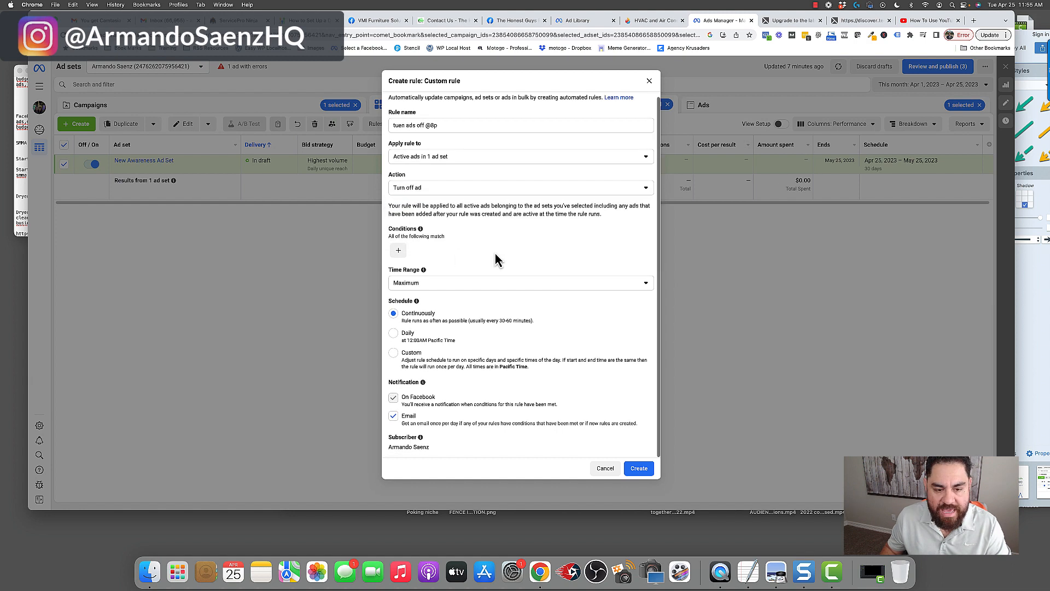
pyautogui.click(393, 353)
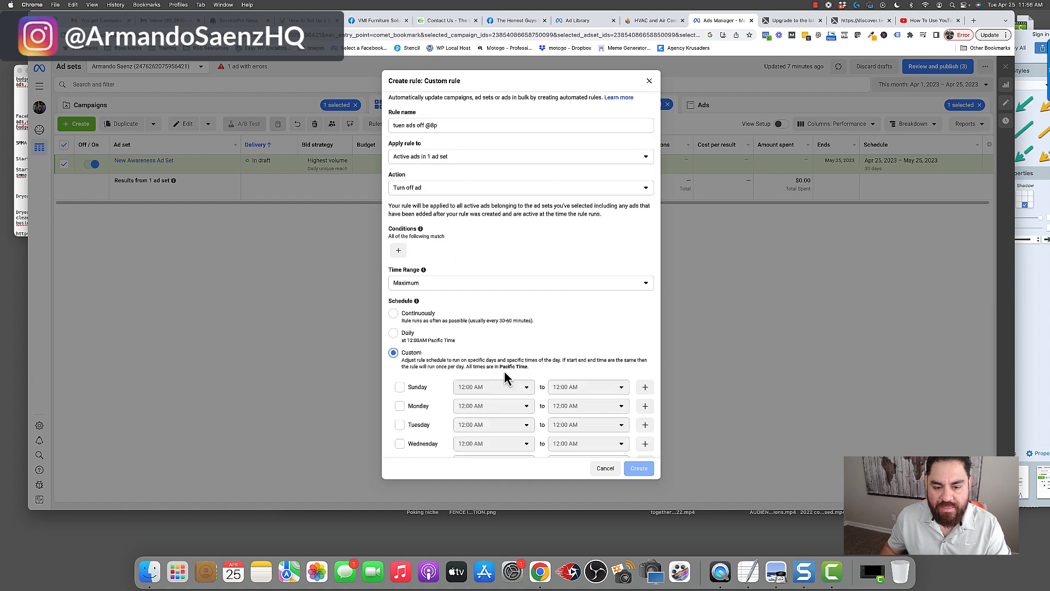
pyautogui.scroll(-3)
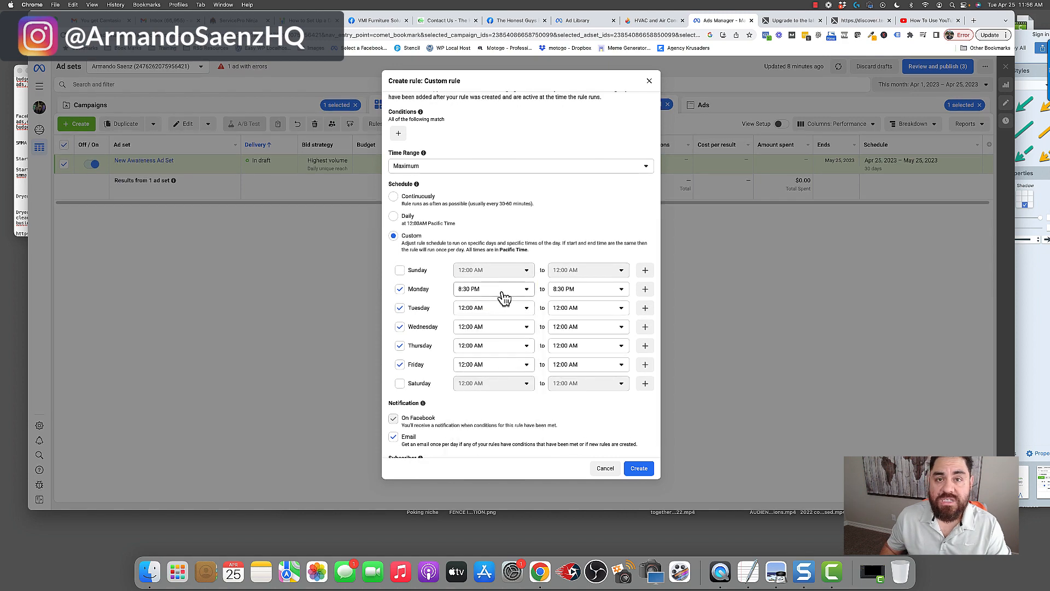
pyautogui.moveTo(521, 353)
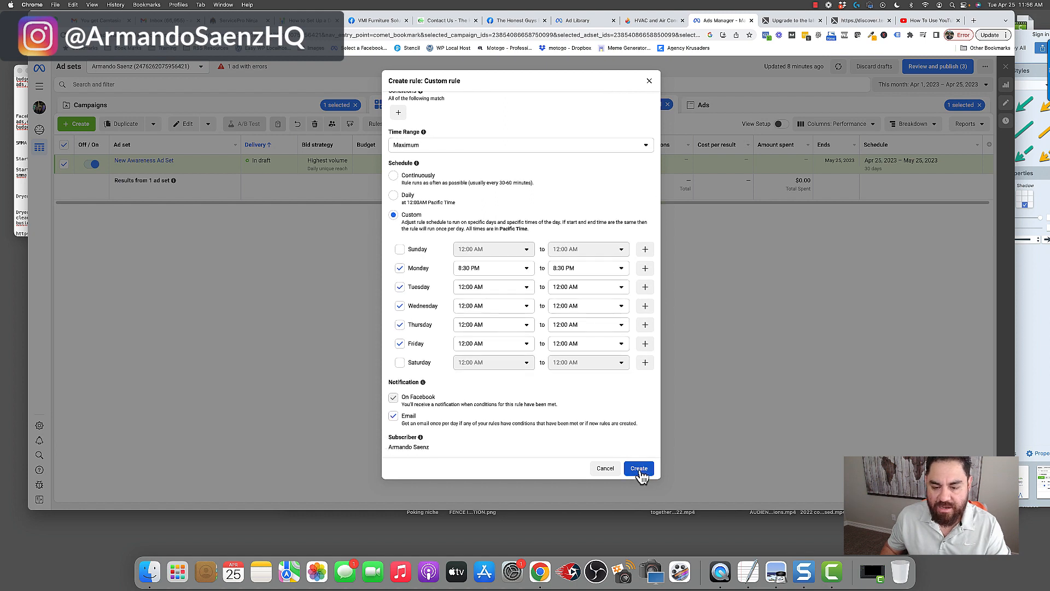
pyautogui.moveTo(633, 439)
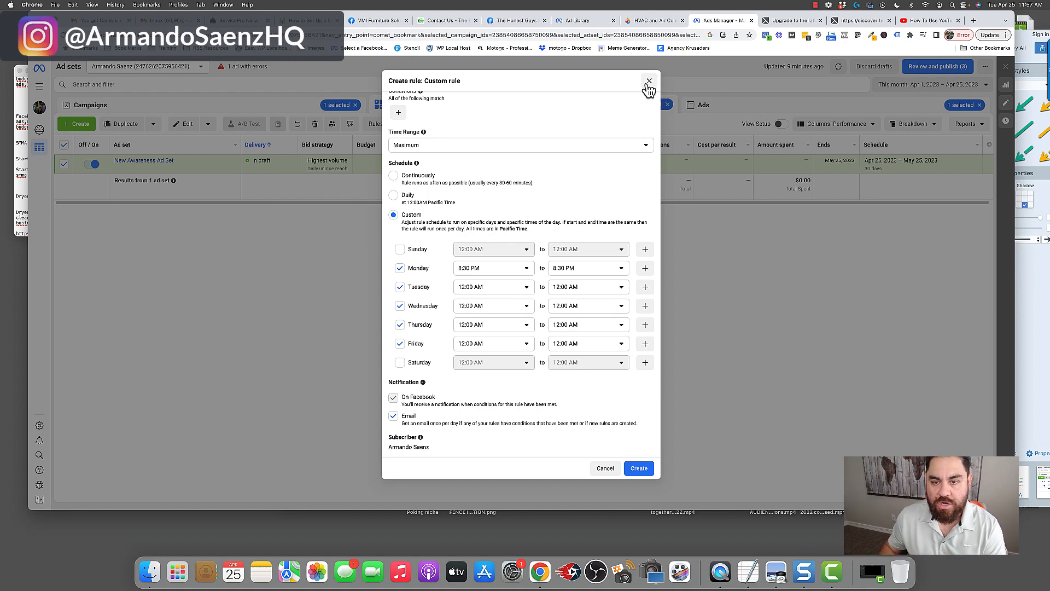
pyautogui.click(648, 80)
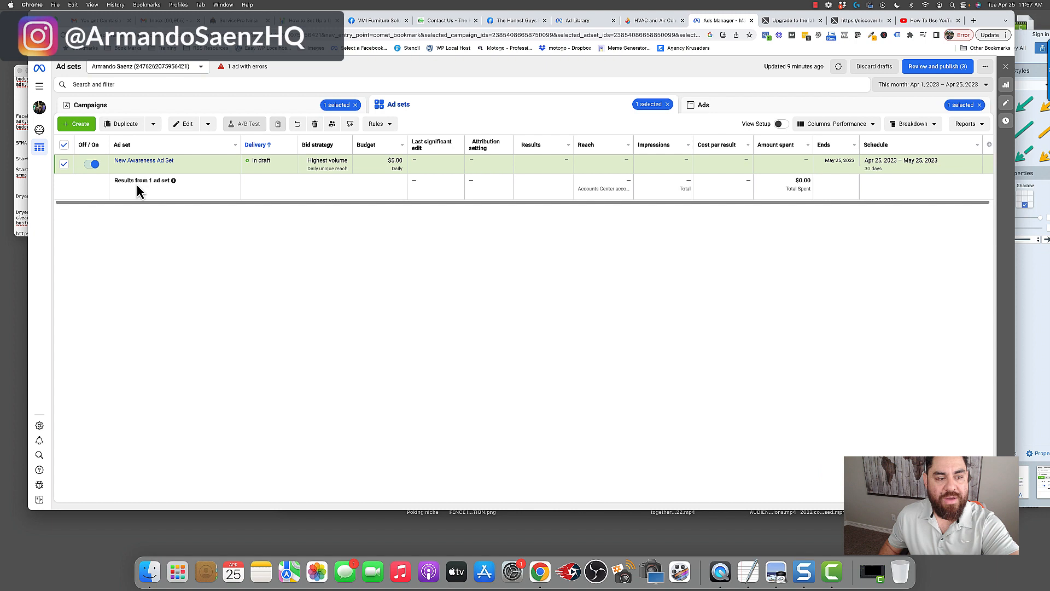
pyautogui.moveTo(375, 209)
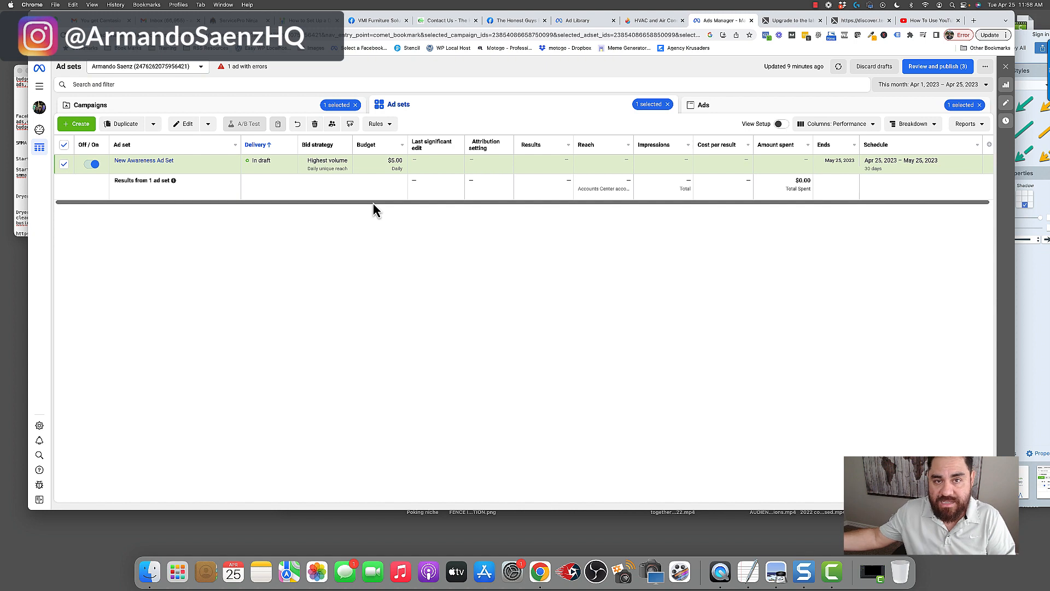
pyautogui.moveTo(503, 223)
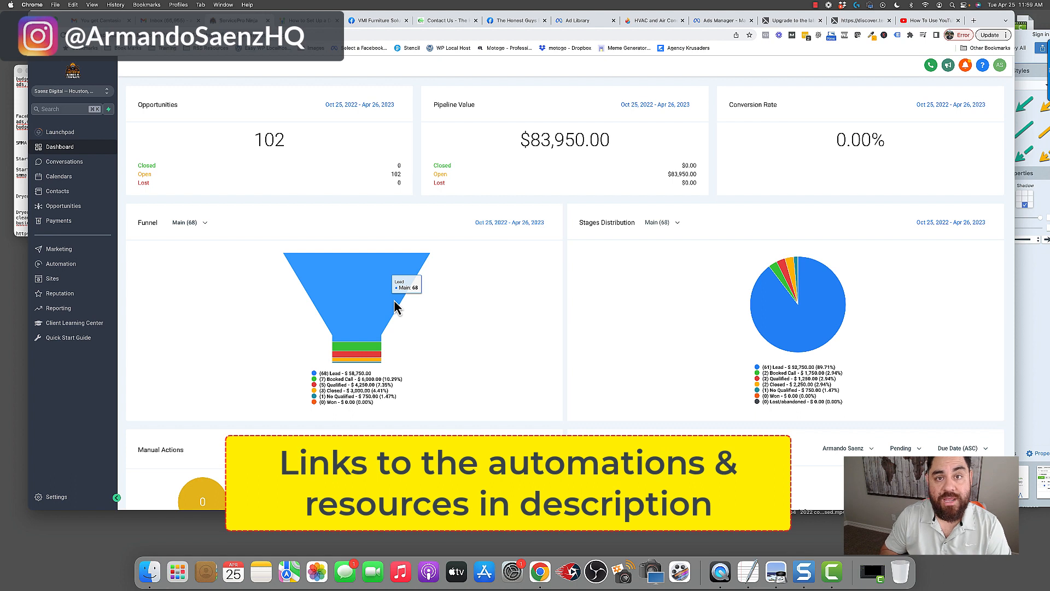
pyautogui.moveTo(181, 299)
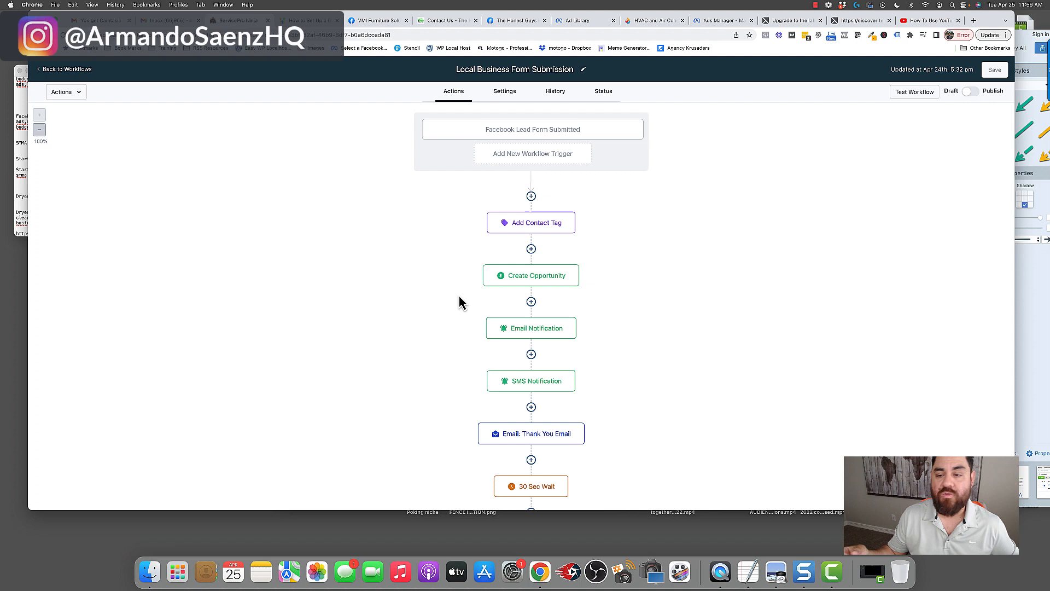
pyautogui.moveTo(525, 306)
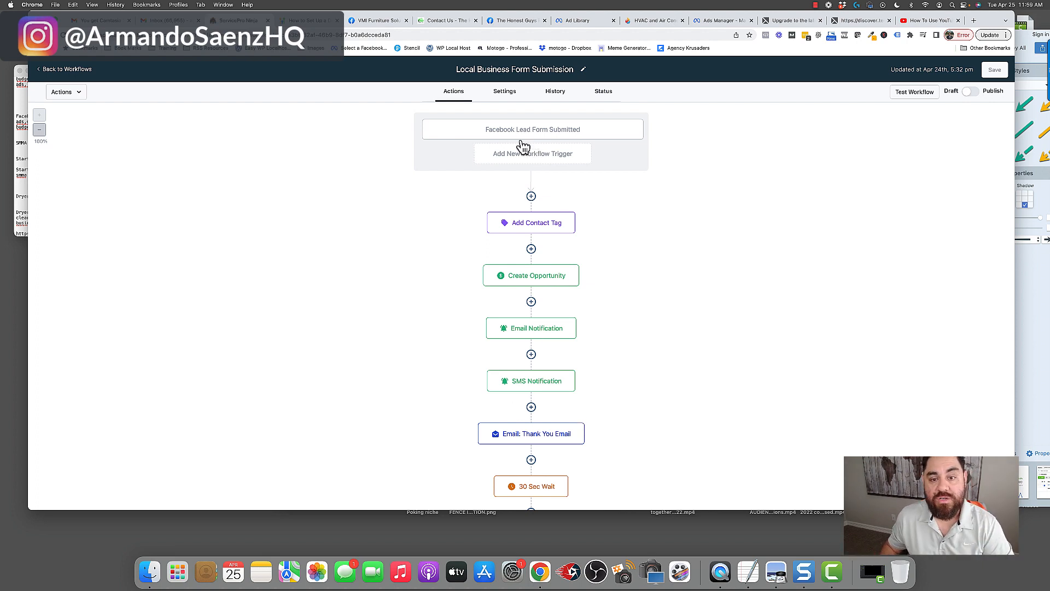
# Inspect the demo 1 lead form trigger and the 'junk removal quote' contact tag step.
pyautogui.click(532, 130)
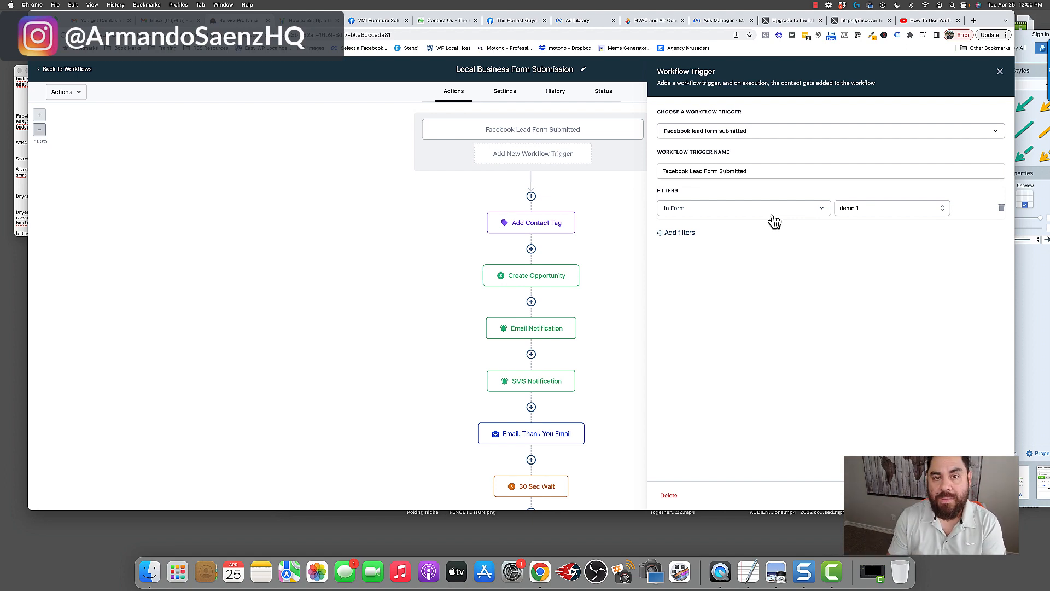
pyautogui.moveTo(704, 414)
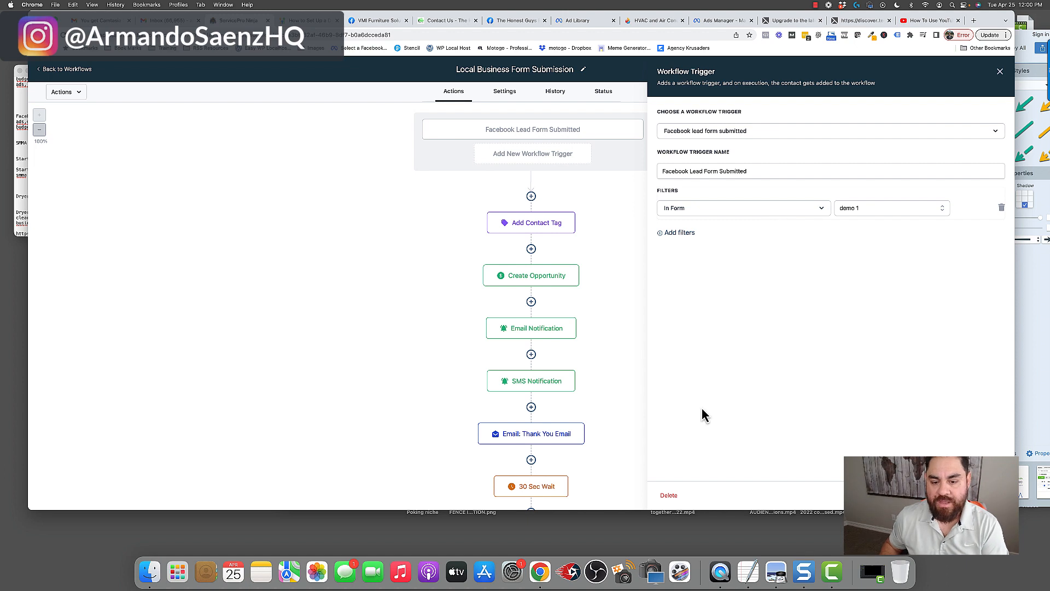
pyautogui.moveTo(553, 486)
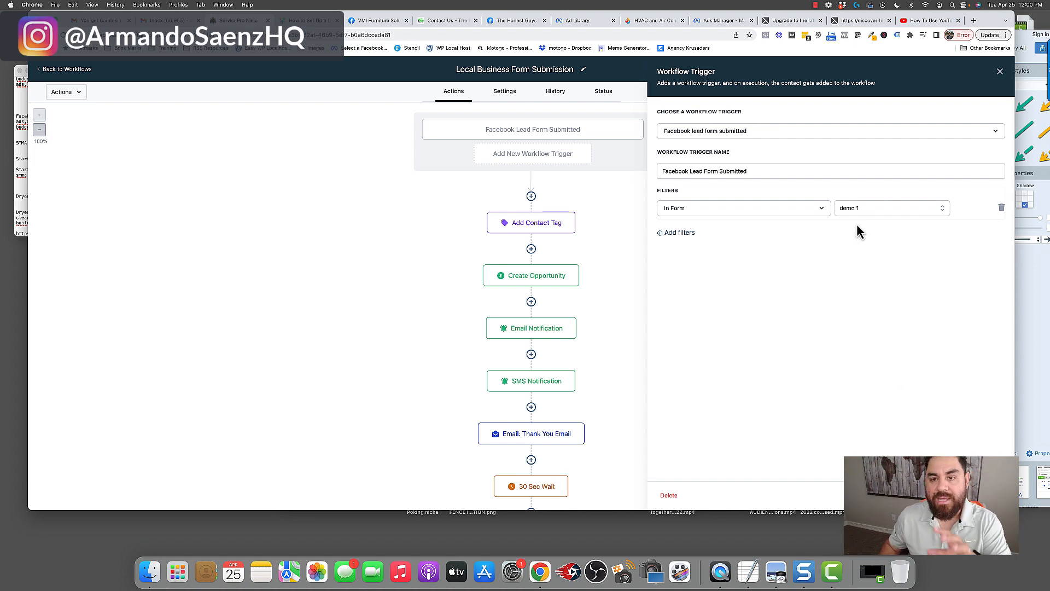
pyautogui.moveTo(843, 218)
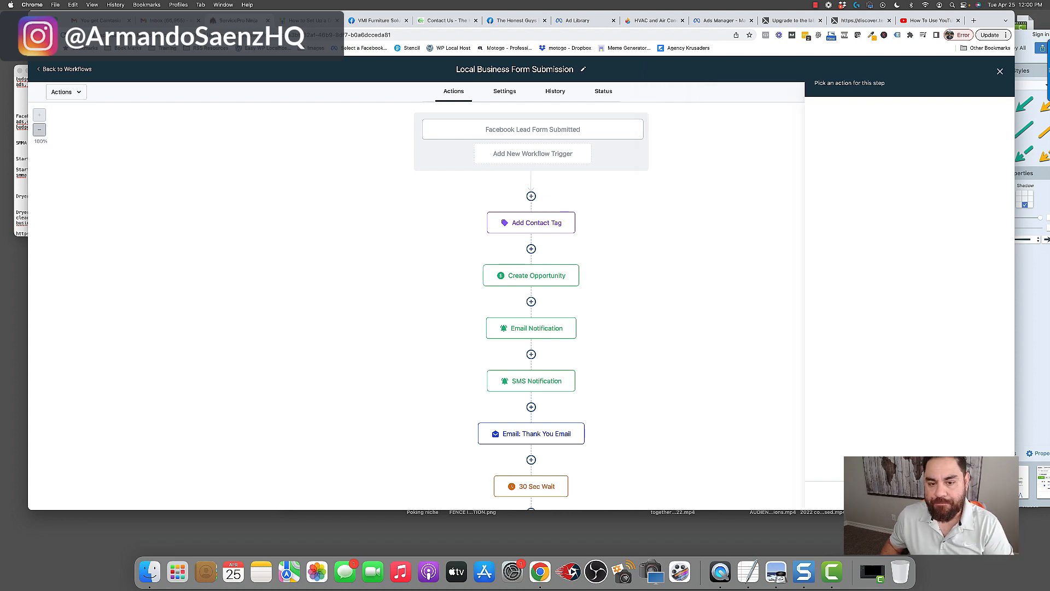
pyautogui.click(531, 223)
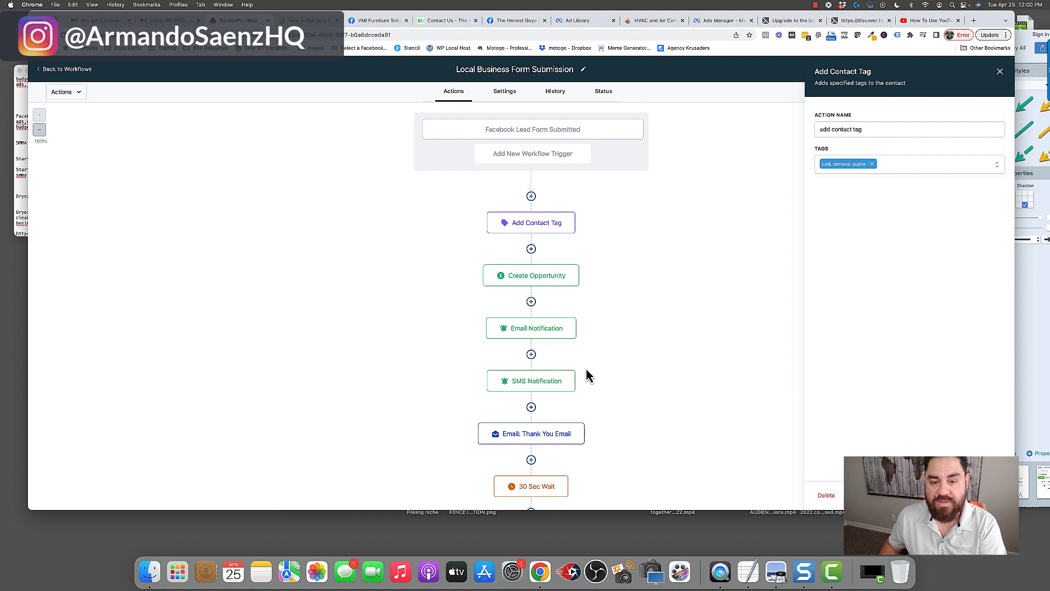
pyautogui.click(531, 275)
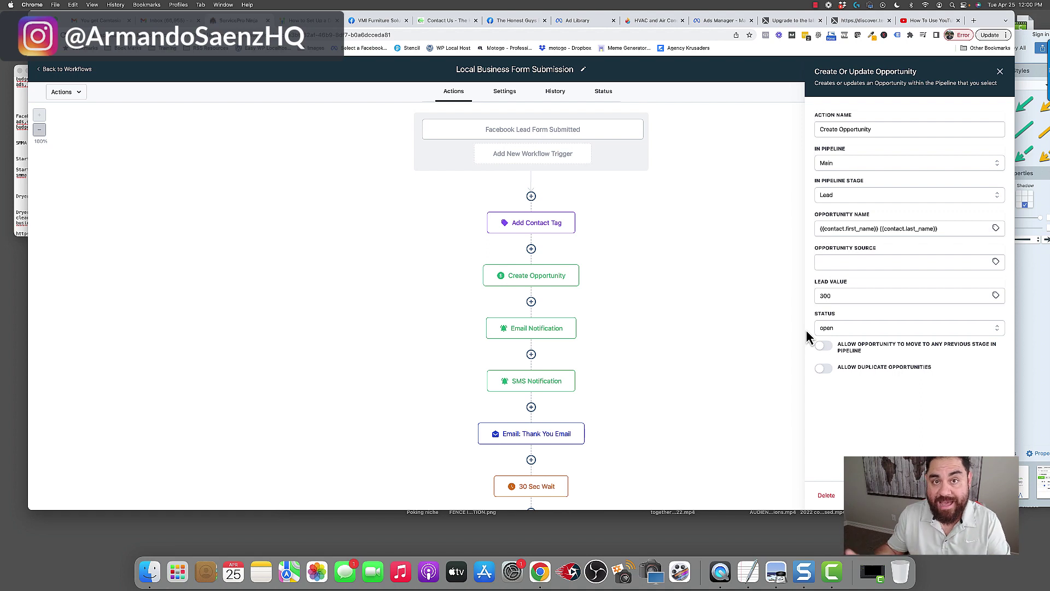
pyautogui.scroll(-3)
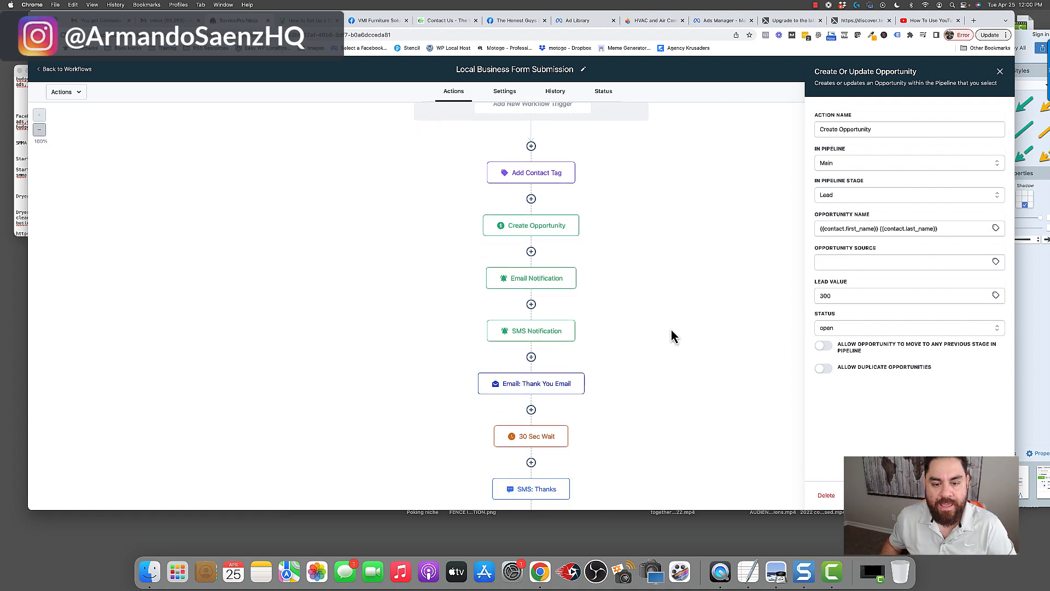
pyautogui.click(530, 278)
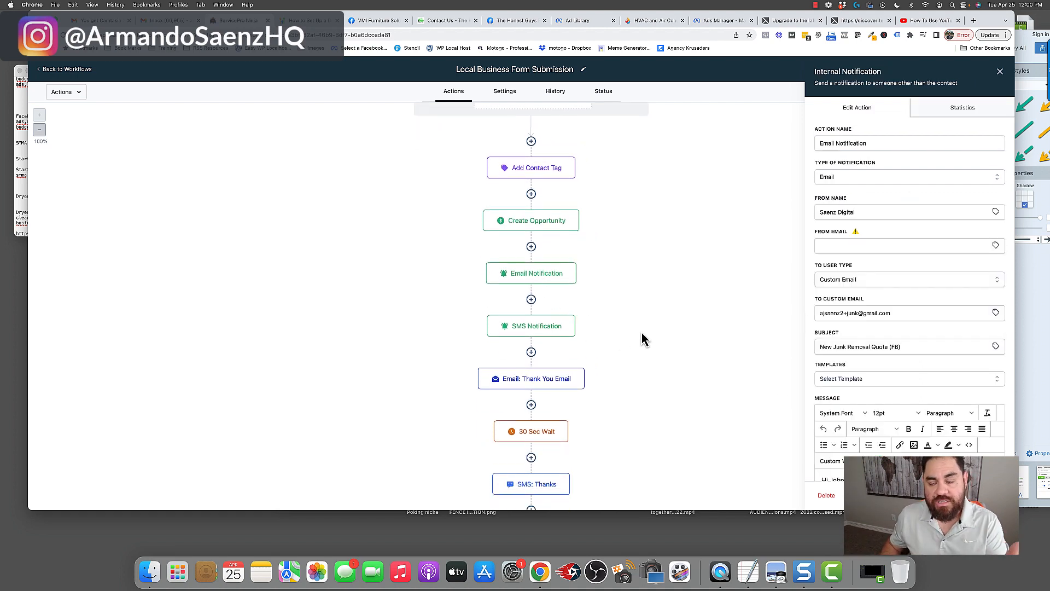
pyautogui.scroll(-3)
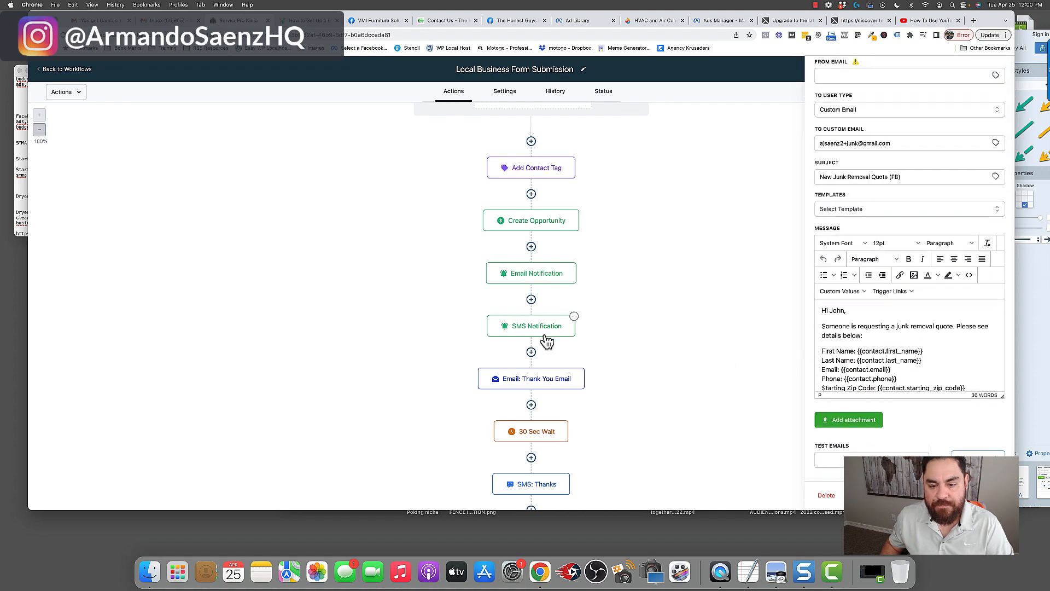
pyautogui.click(531, 326)
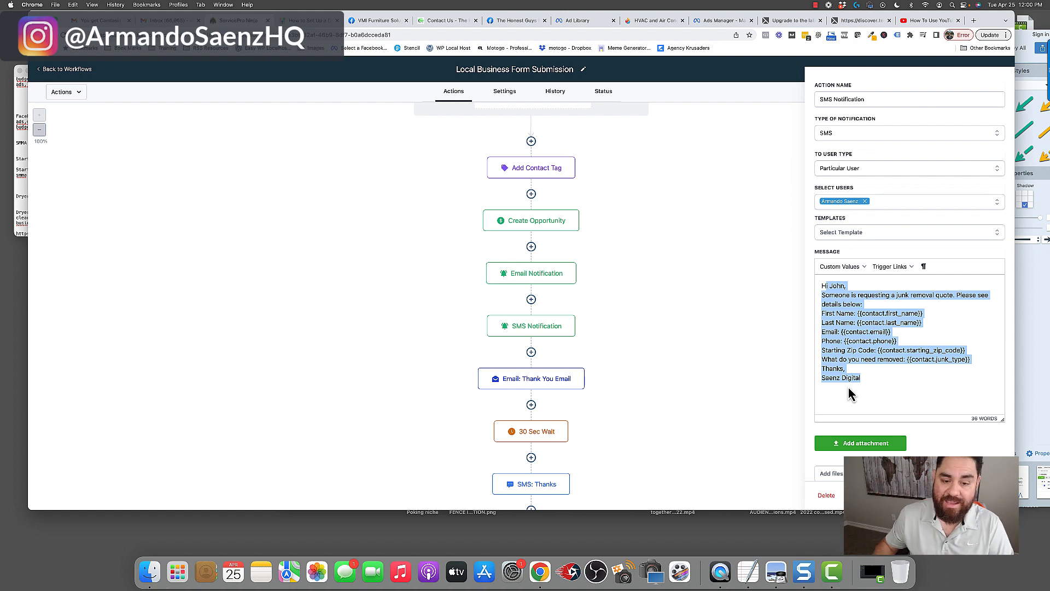
# Review the Thank You Email and SMS: Thanks steps, then the Yes/No reply branches below.
pyautogui.scroll(-3)
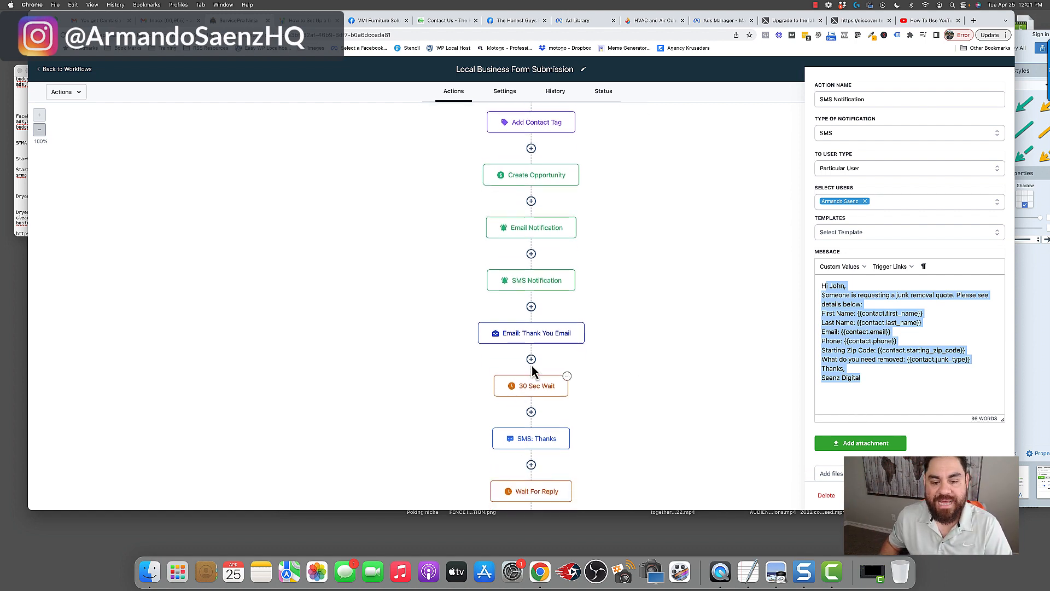
pyautogui.click(531, 332)
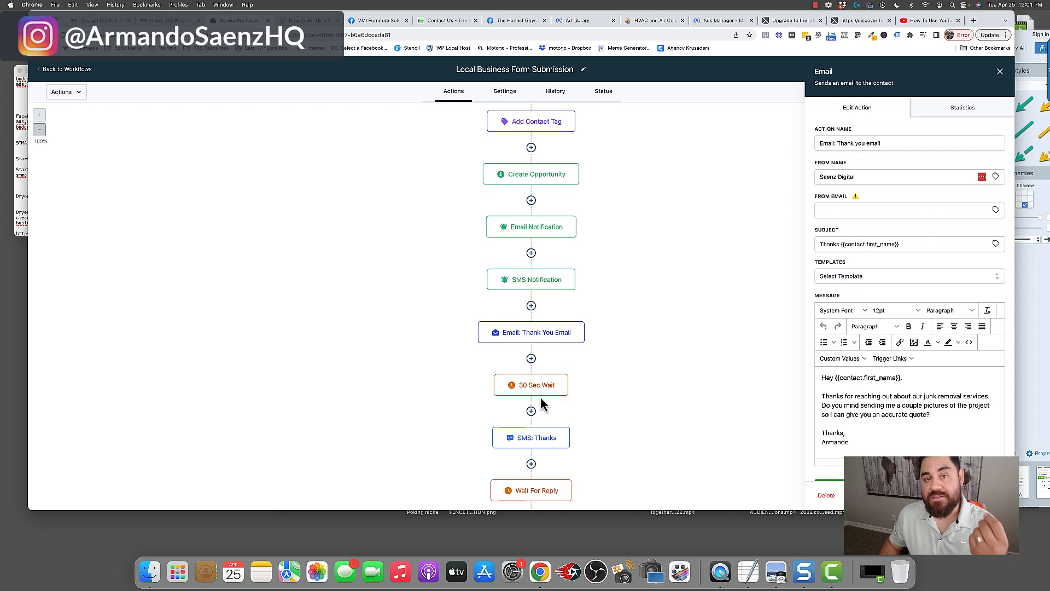
pyautogui.moveTo(548, 447)
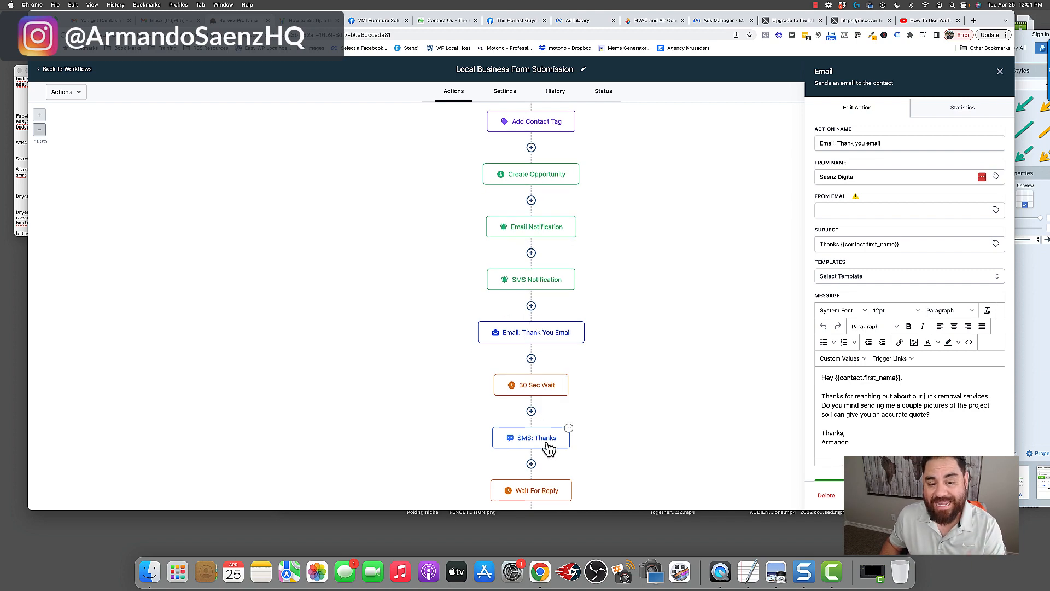
pyautogui.moveTo(772, 367)
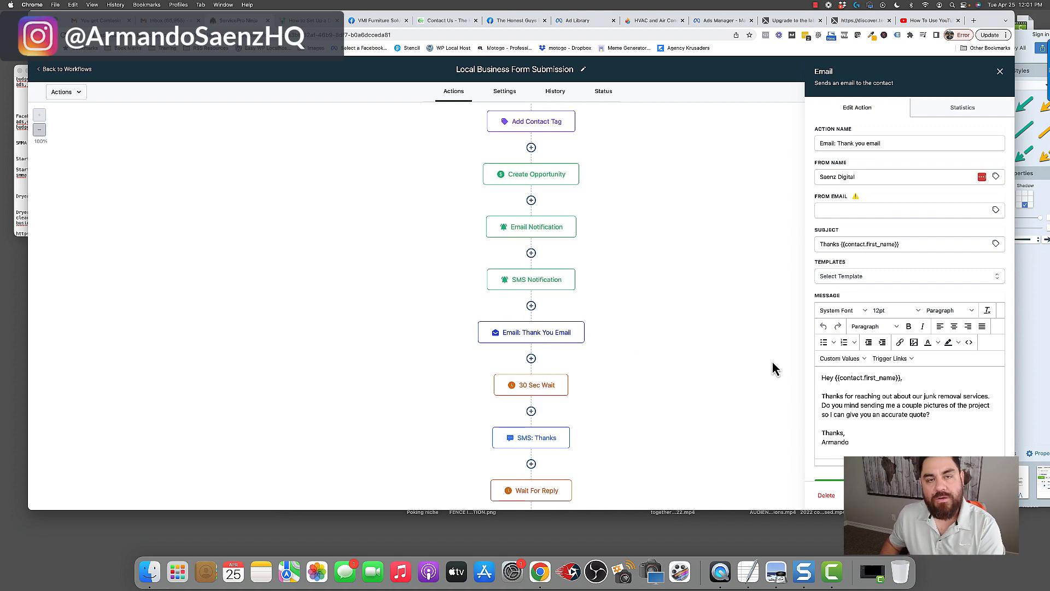
pyautogui.moveTo(780, 371)
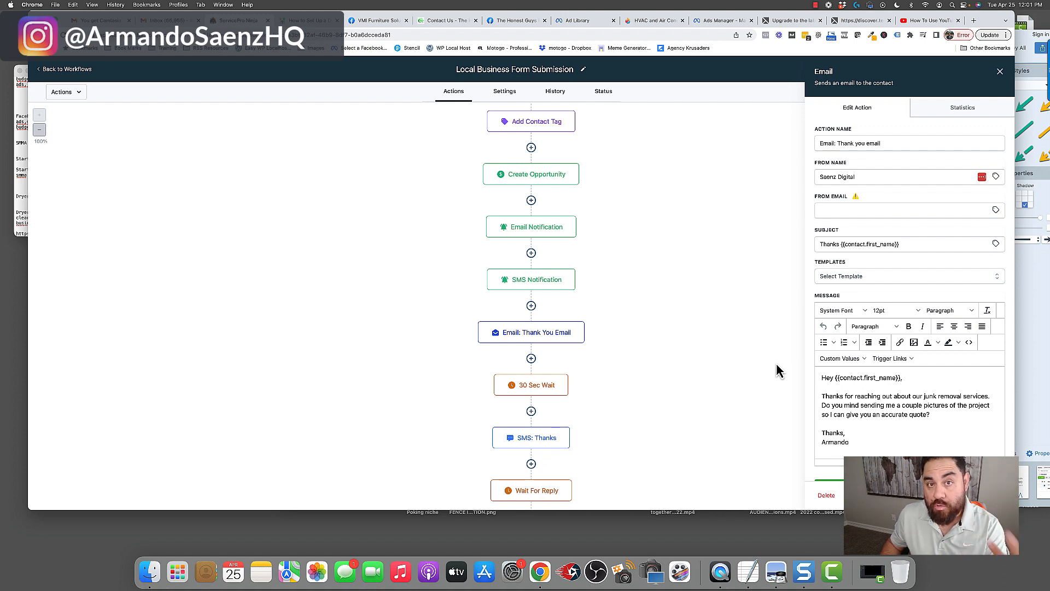
pyautogui.moveTo(802, 431)
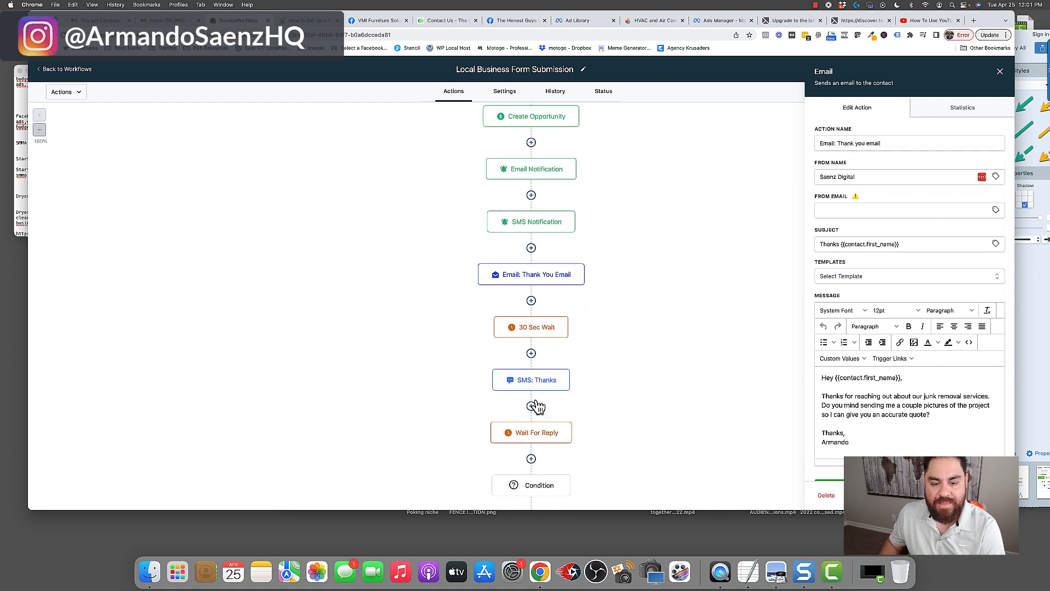
pyautogui.click(531, 379)
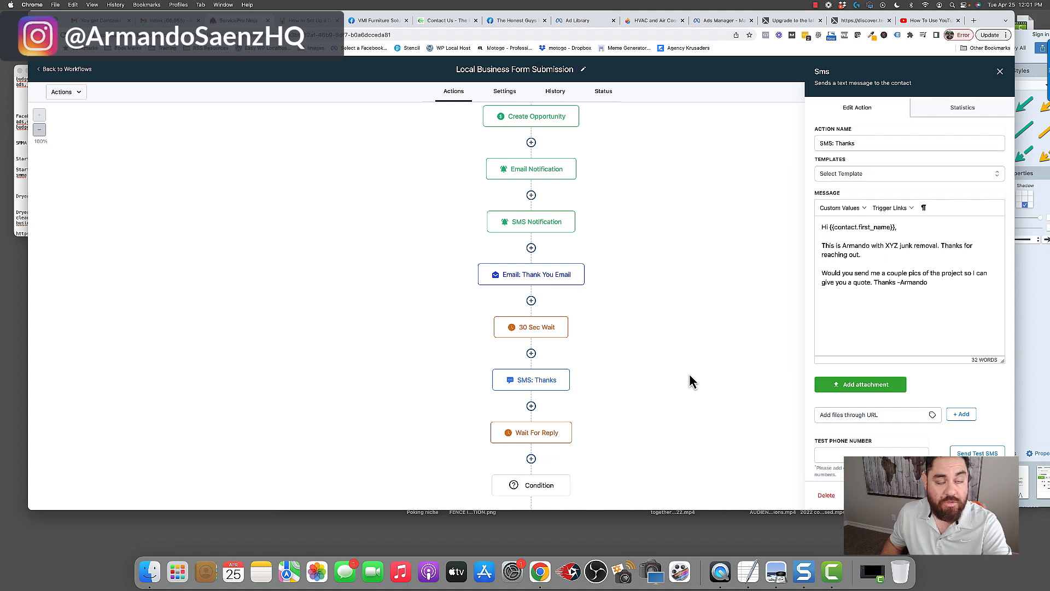
pyautogui.moveTo(732, 447)
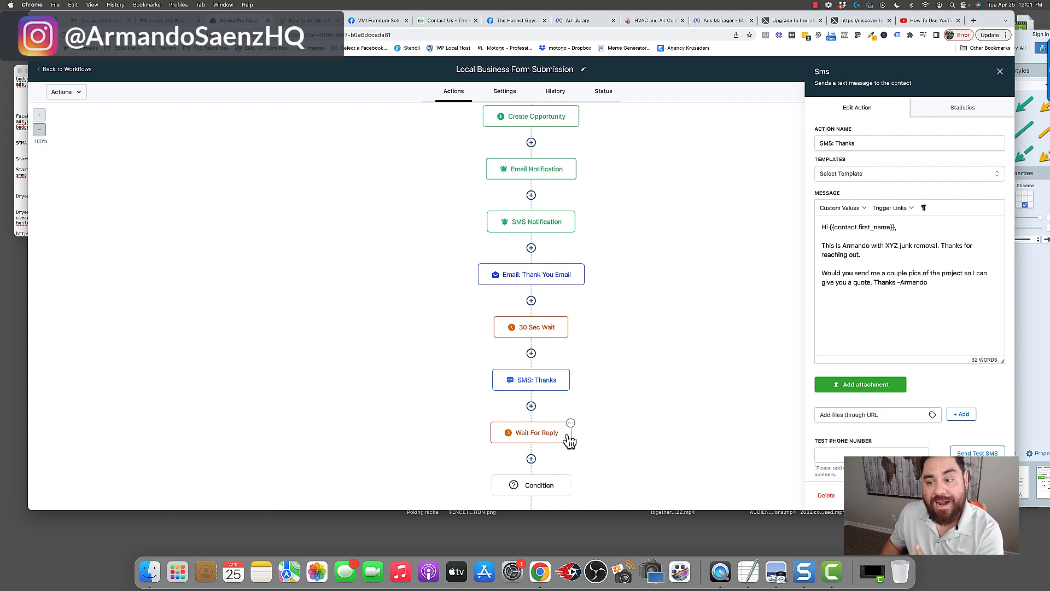
pyautogui.moveTo(534, 455)
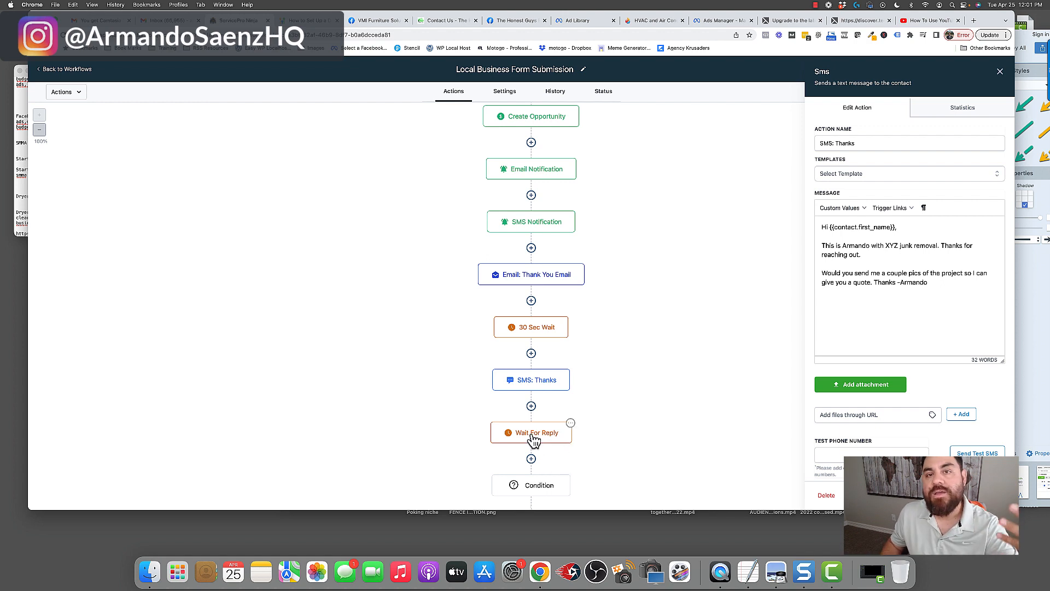
pyautogui.moveTo(539, 449)
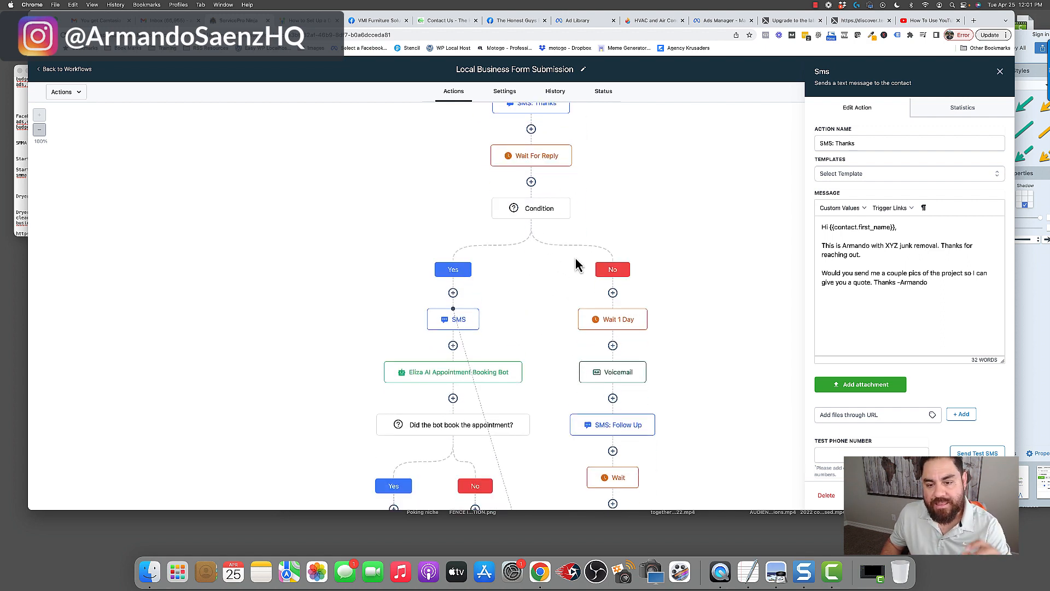
pyautogui.moveTo(611, 322)
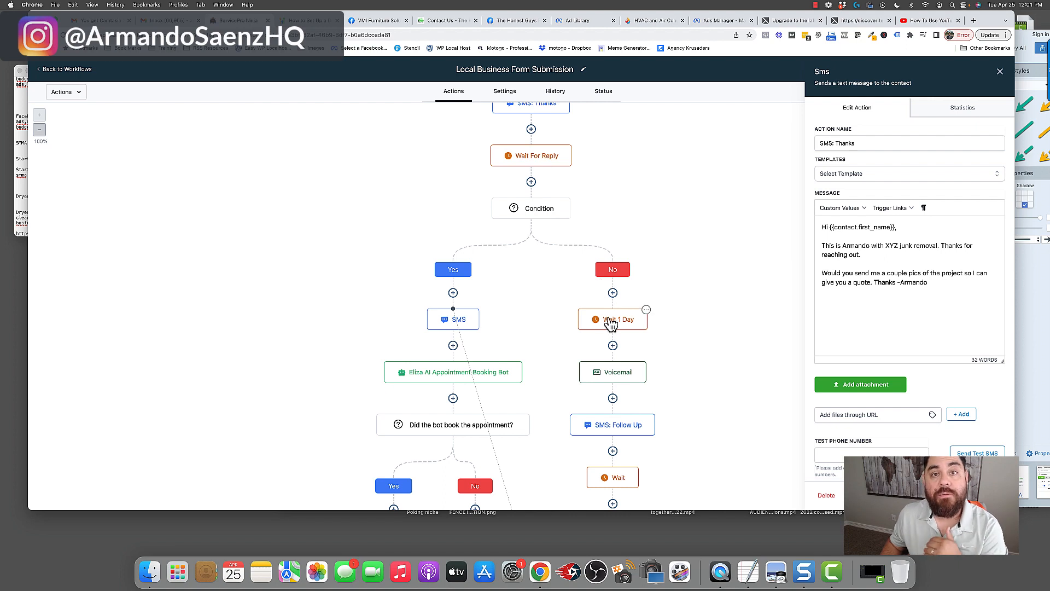
pyautogui.scroll(-3)
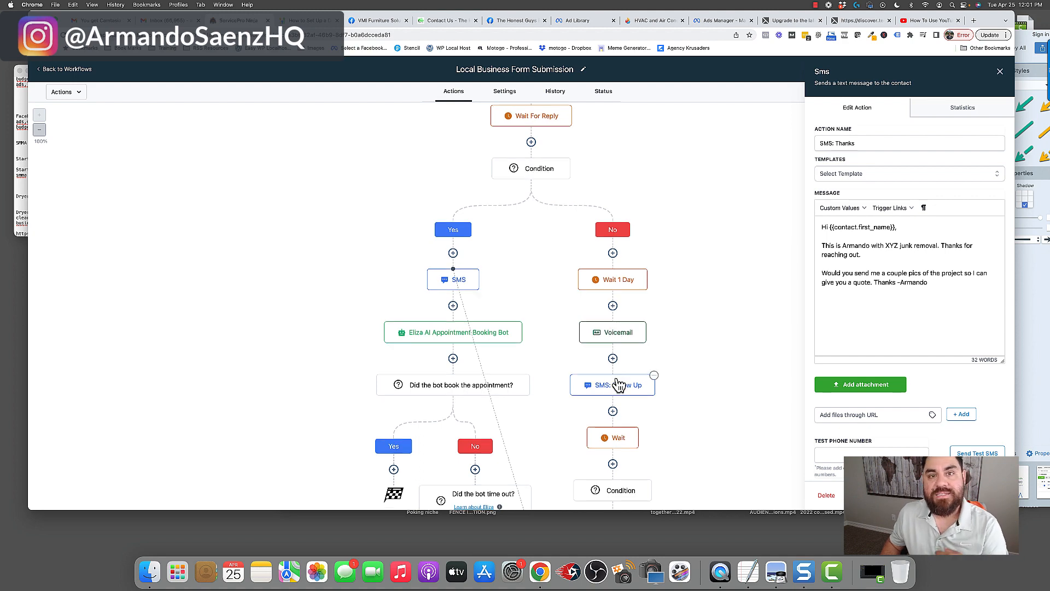
pyautogui.scroll(-3)
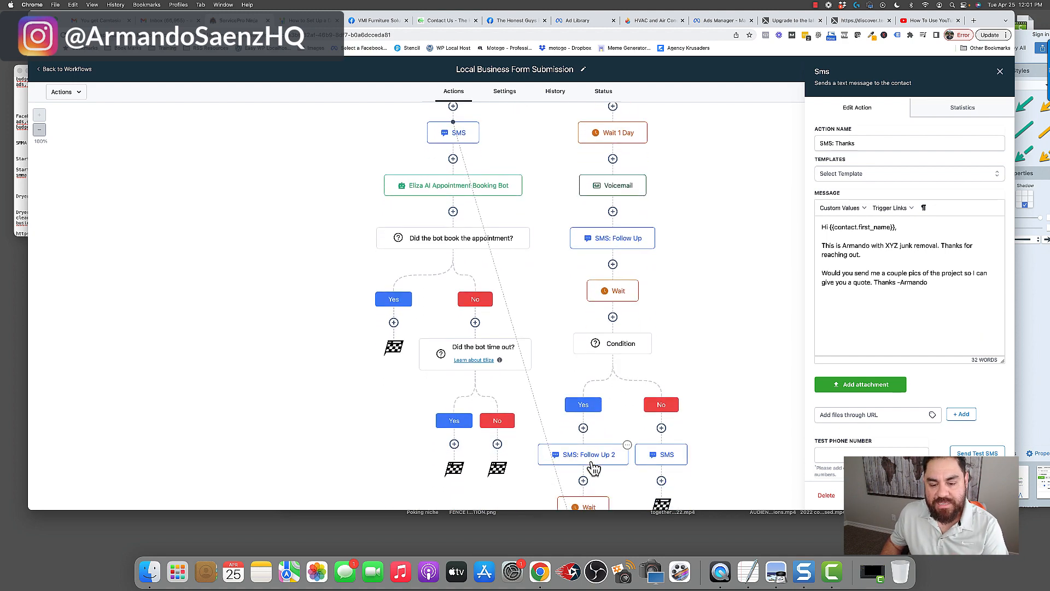